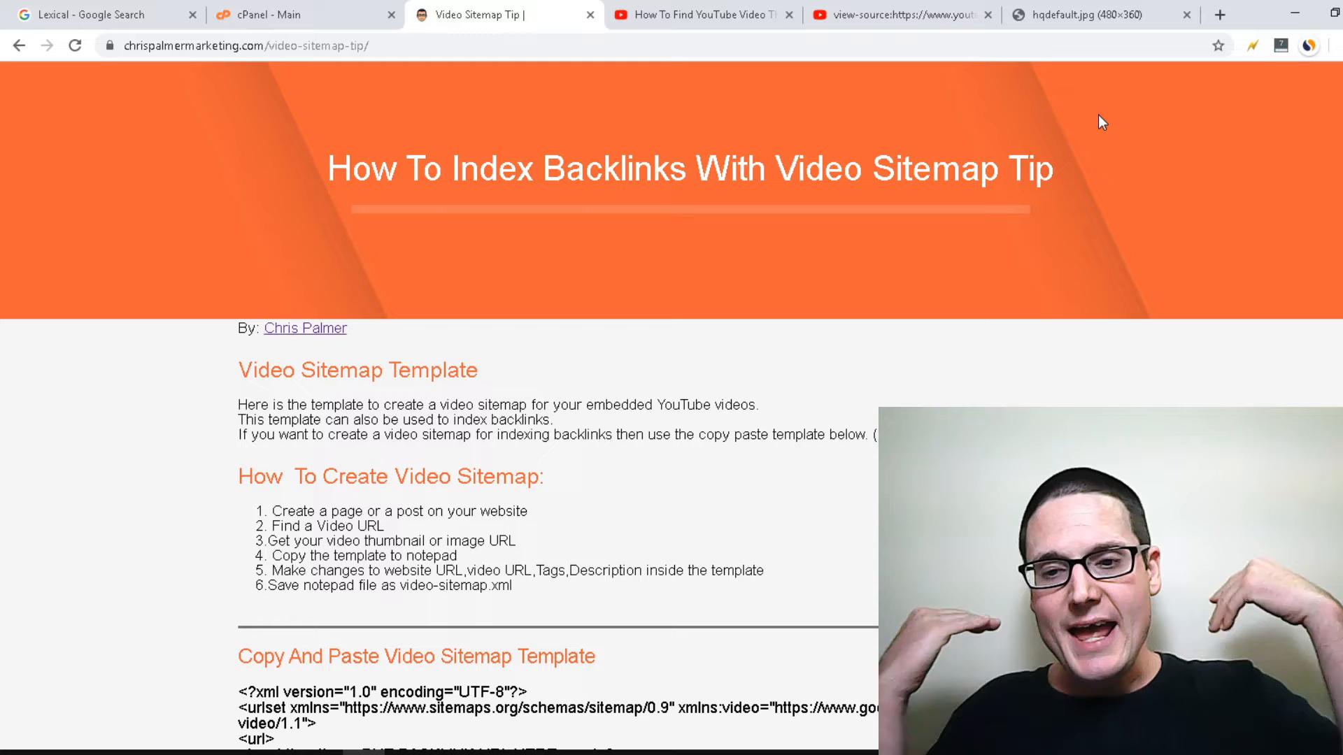
- Scroll the tip page down to the copy-and-paste video sitemap template
scroll("down", 3)
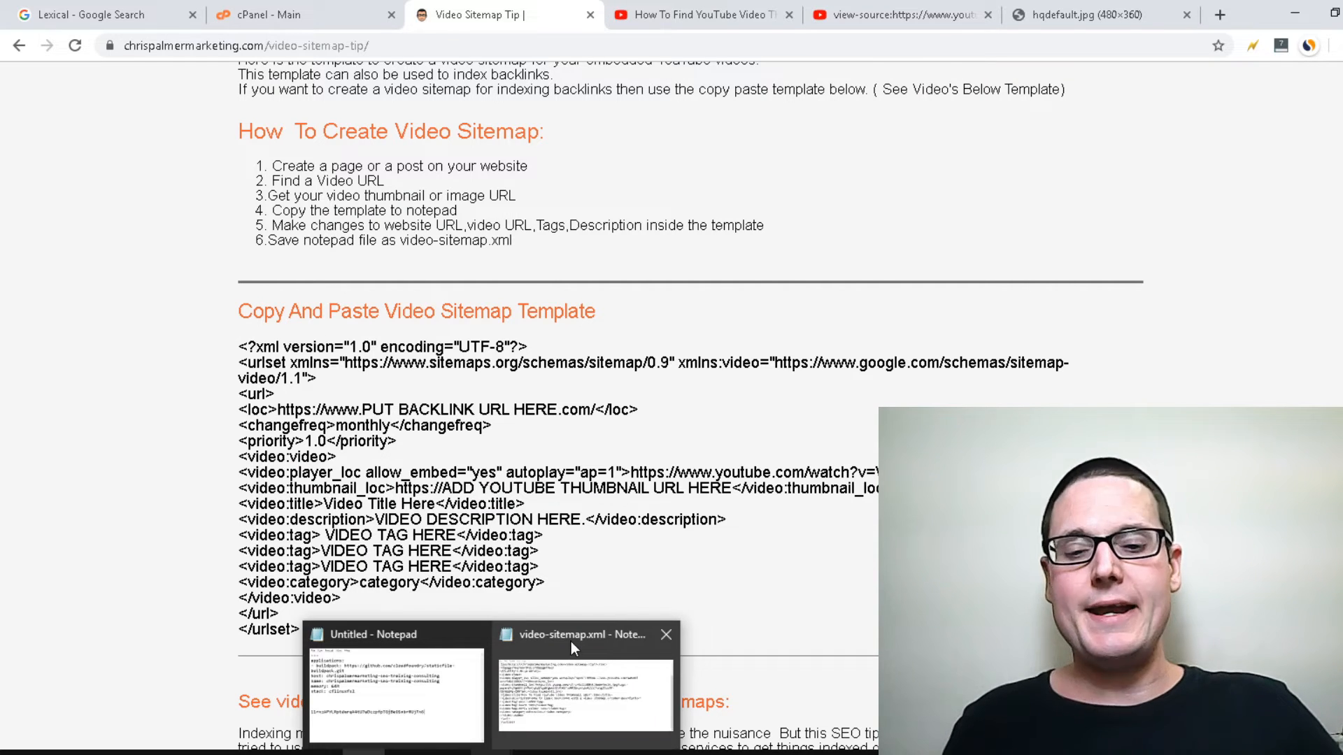
mouse_move(584, 634)
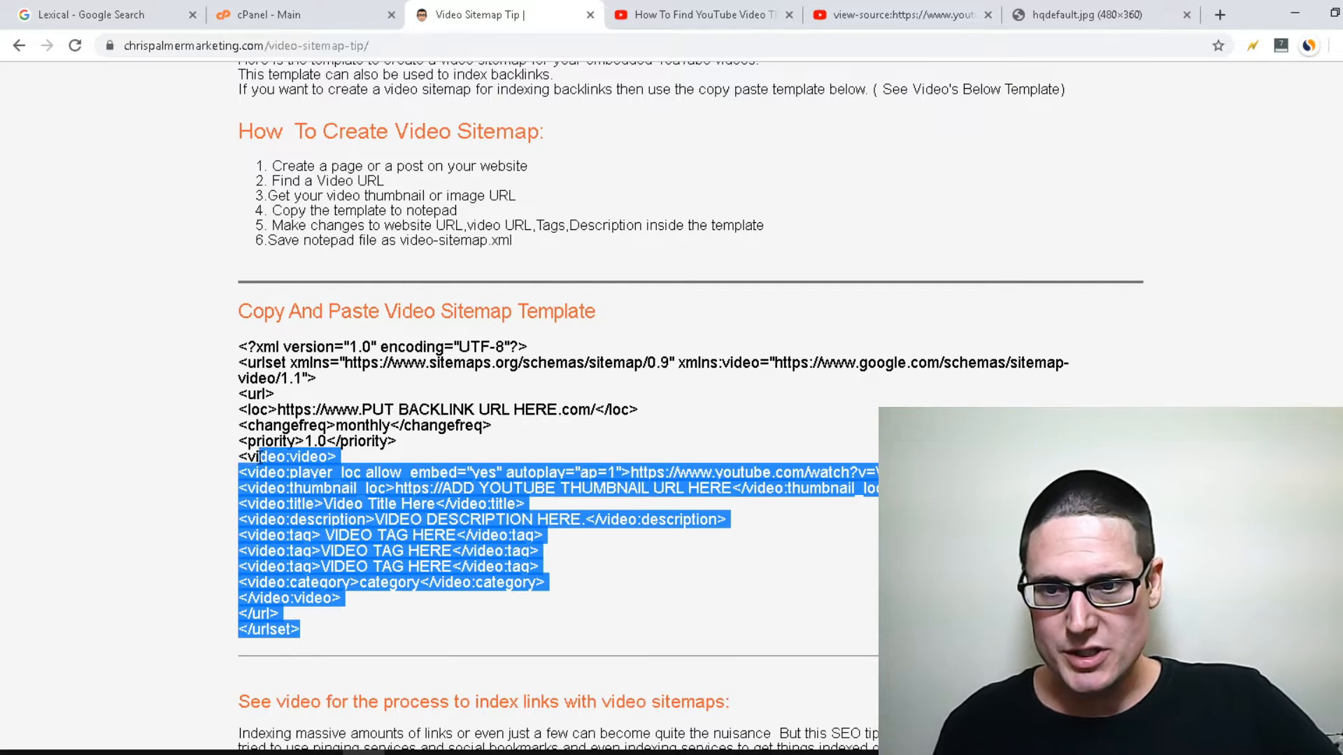
- Paste the copied blank template over the selected filled-in sitemap entry
right_click(291, 351)
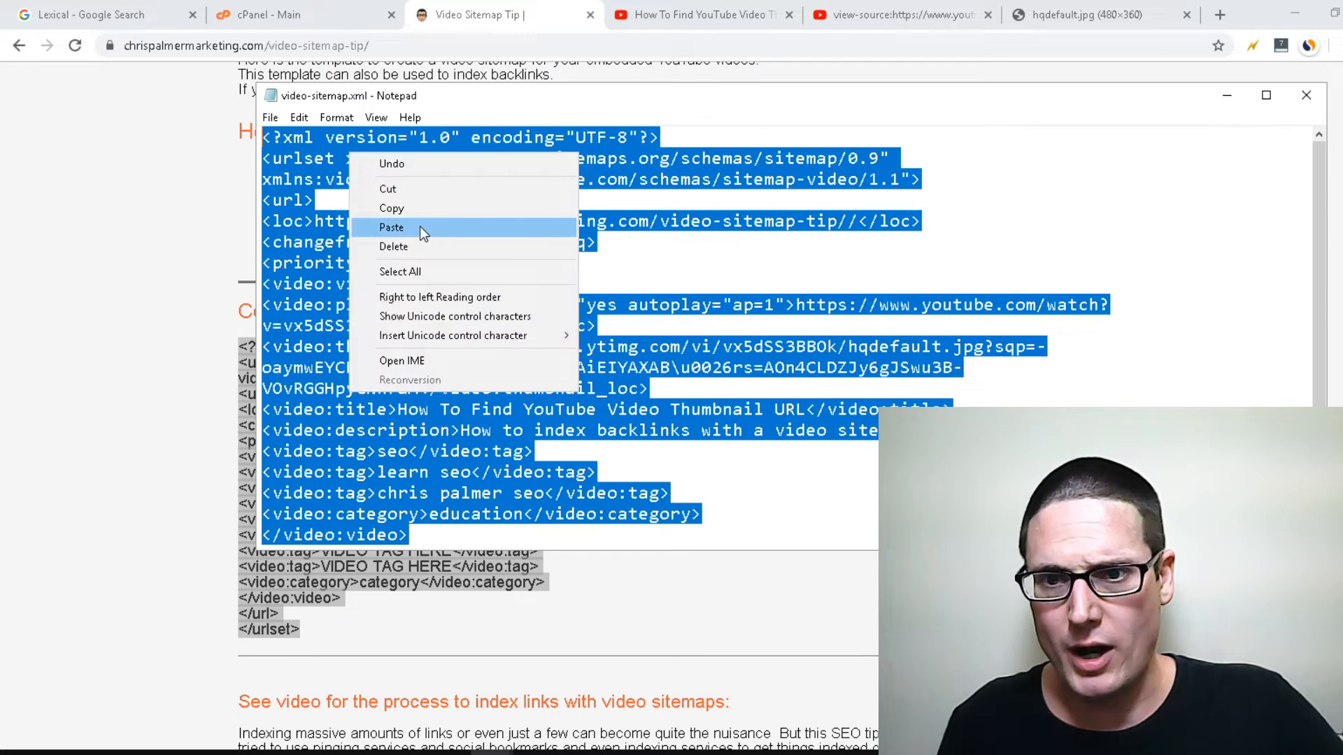
left_click(392, 226)
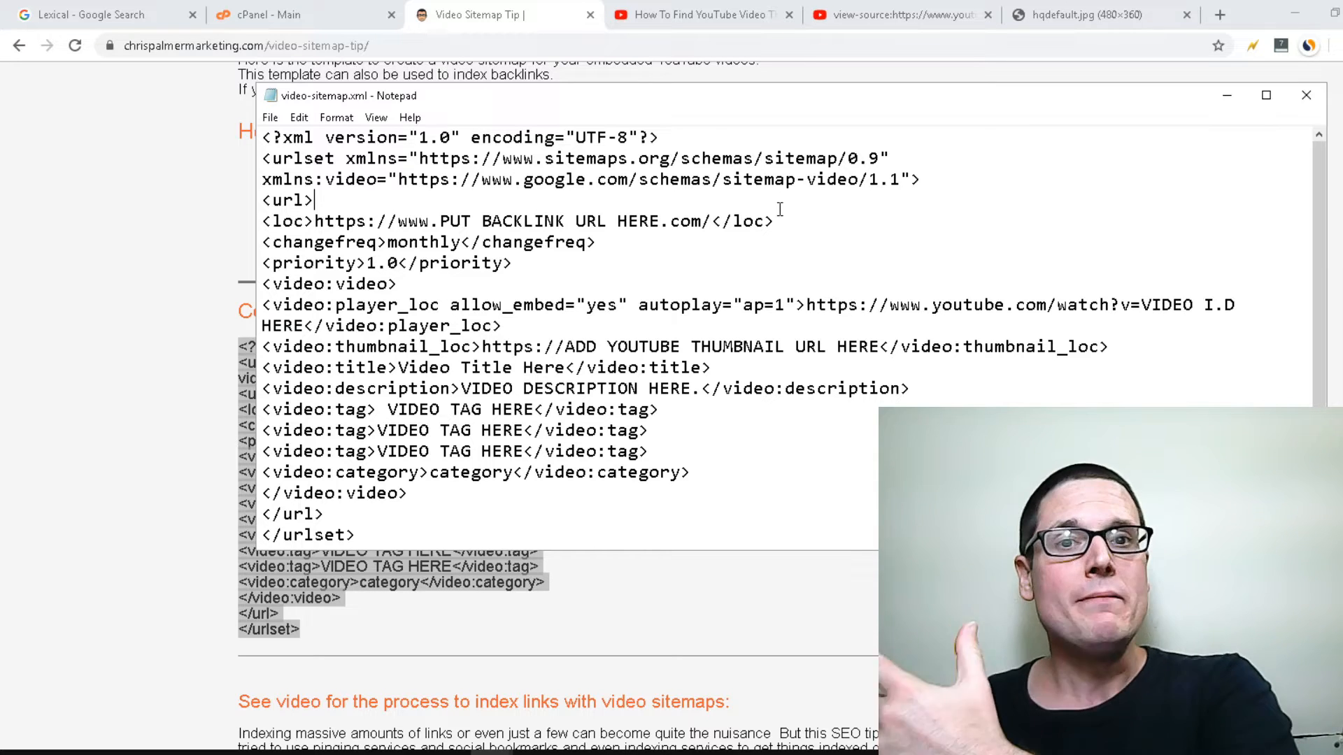
mouse_move(942, 107)
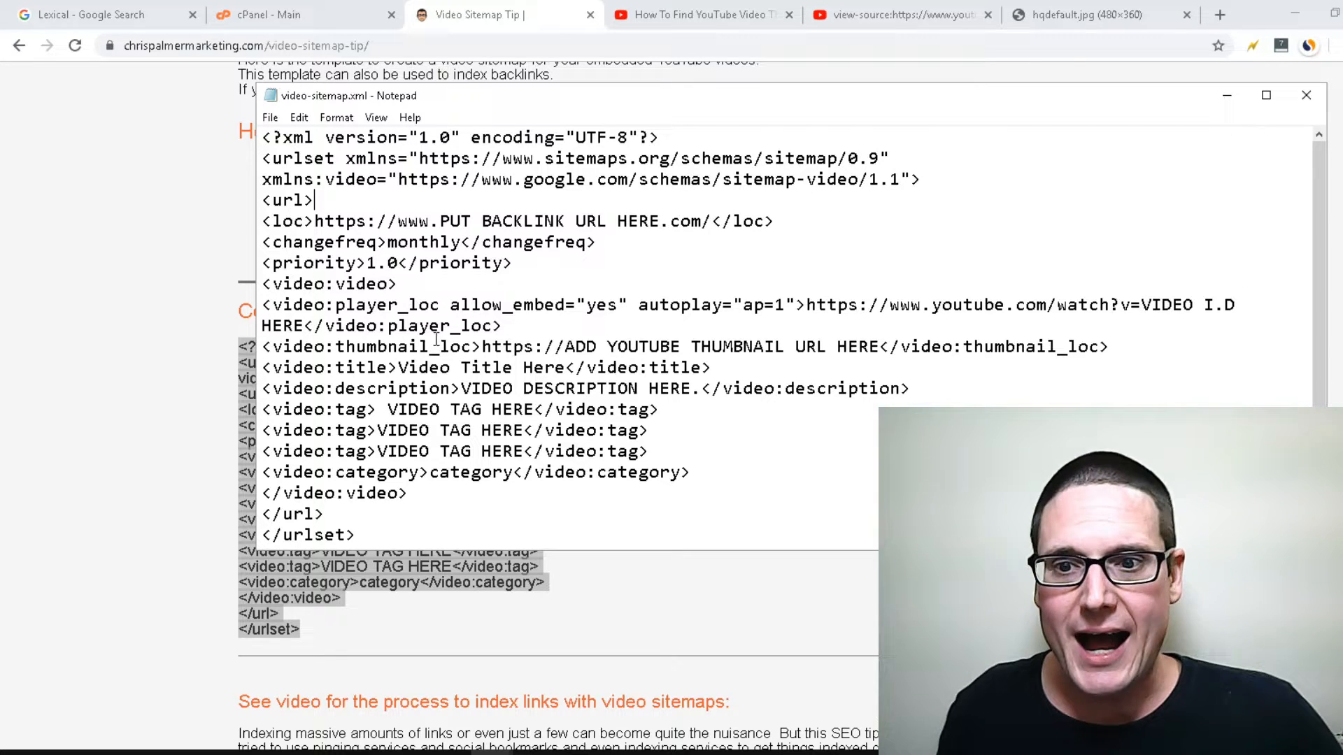
mouse_move(694, 14)
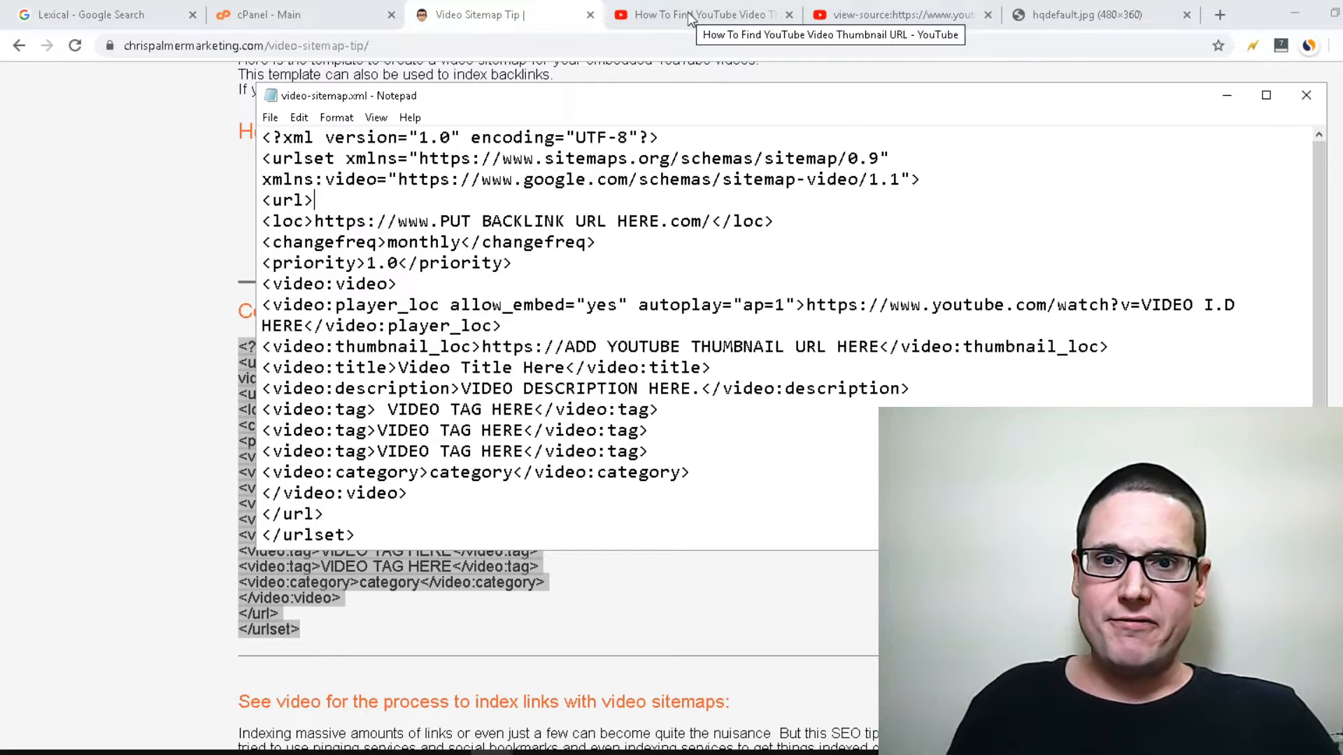
- Switch to the 'How To Find YouTube Video Thumbnail URL' video to get ID vx5dSS3BBOk
left_click(703, 15)
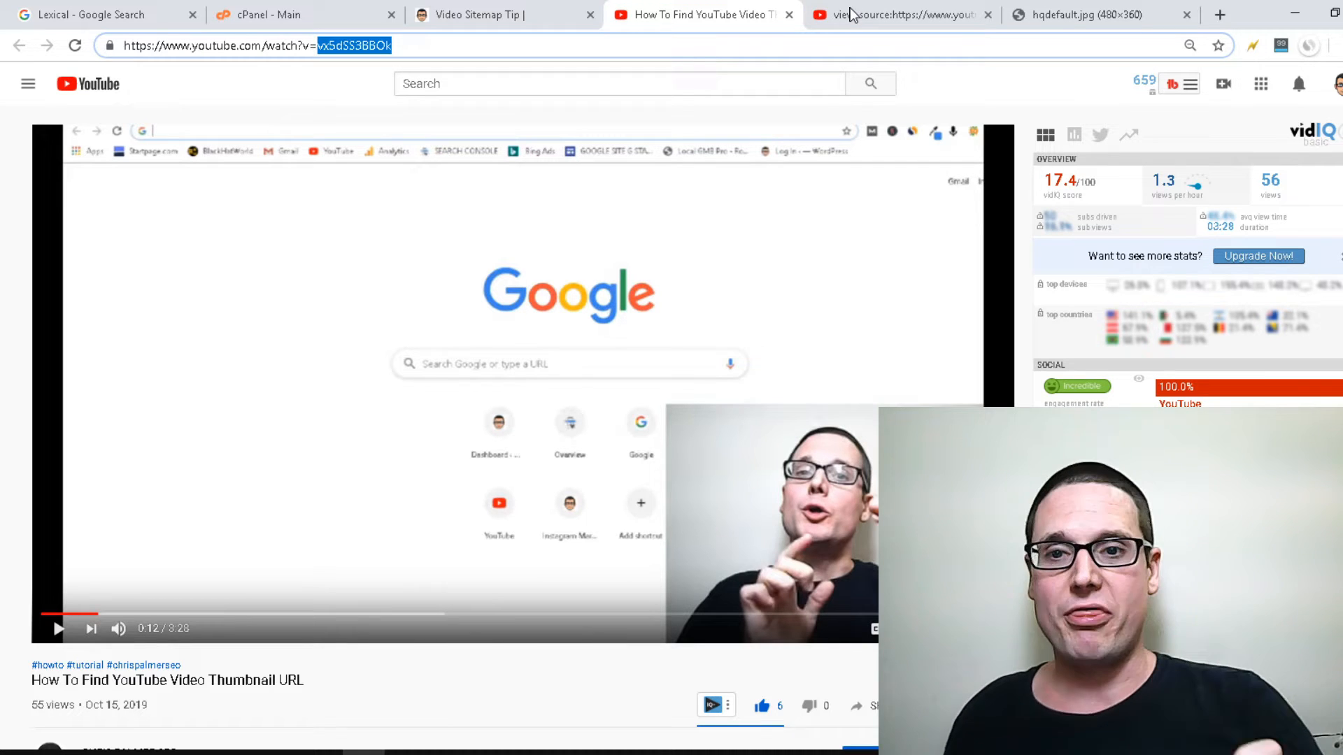
mouse_move(761, 239)
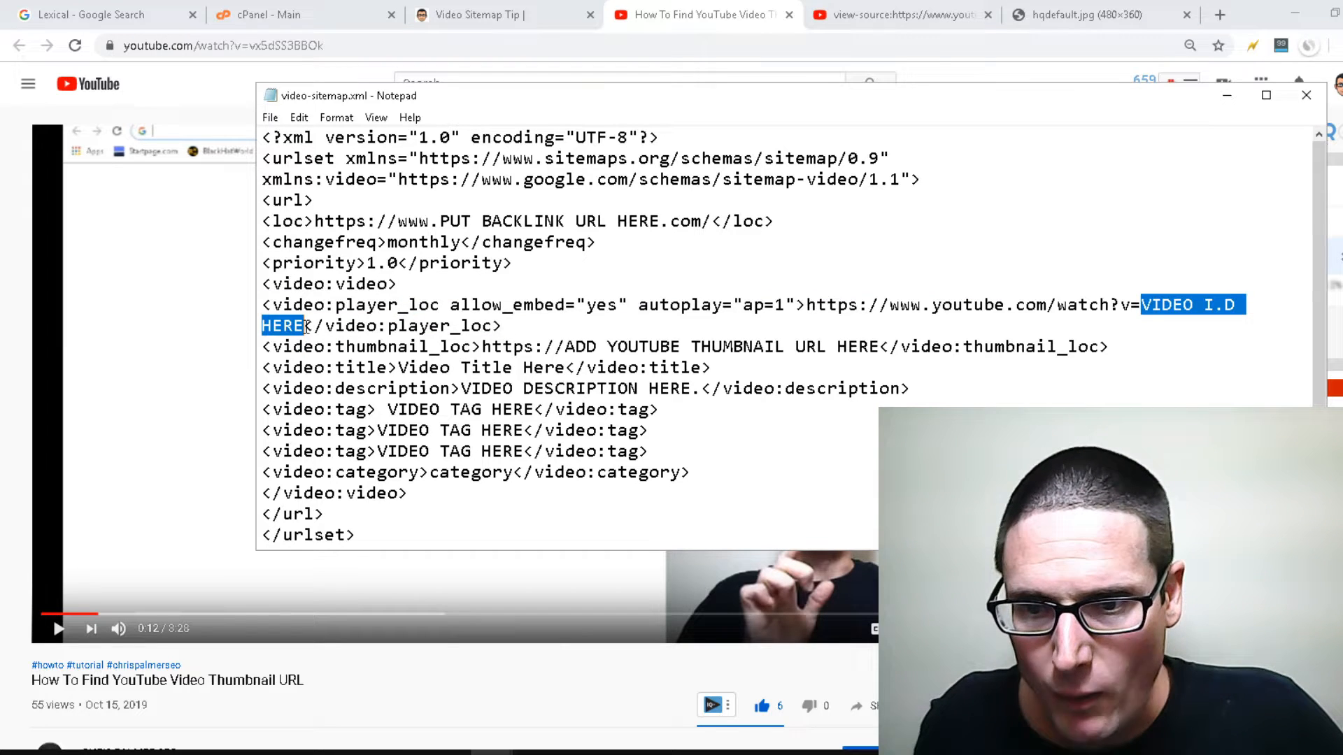
- Put vx5dSS3BBOk in place of 'VIDEO I.D HERE' in the player_loc line
type("vx5dSS3BBOk")
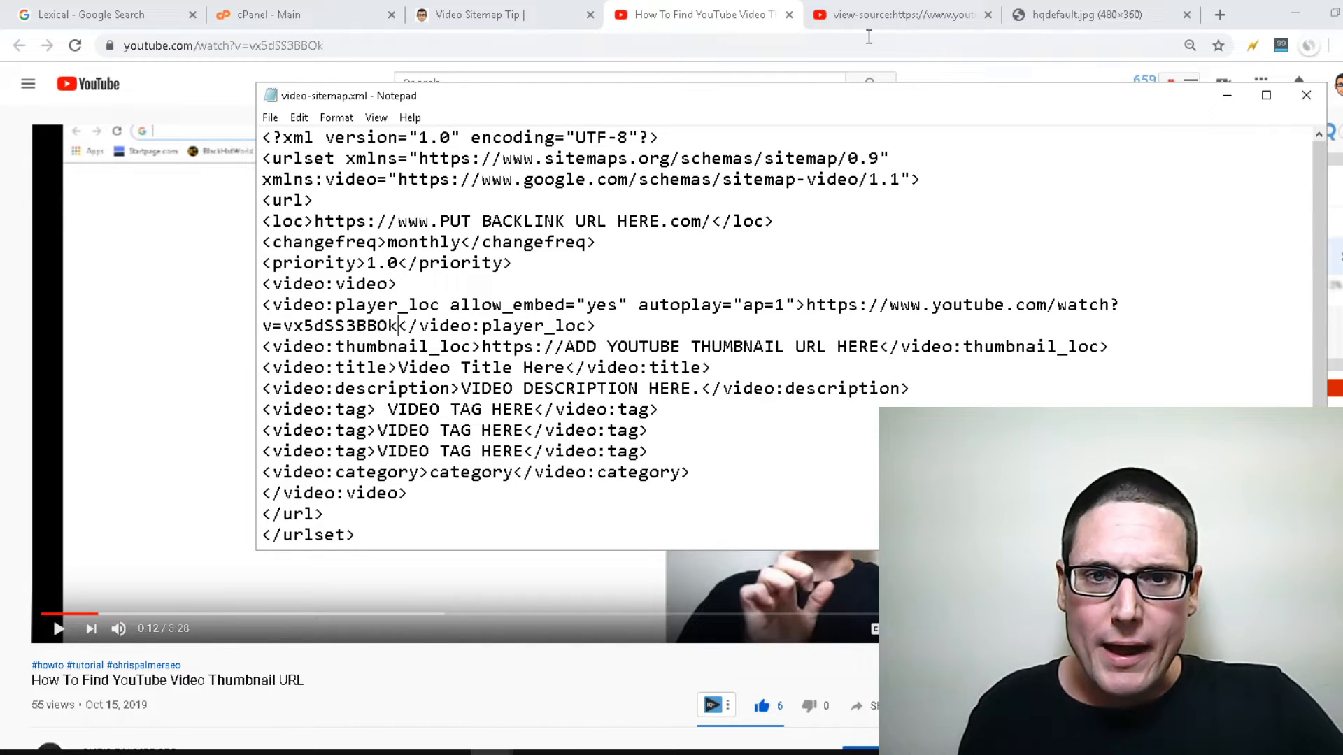
mouse_move(900, 14)
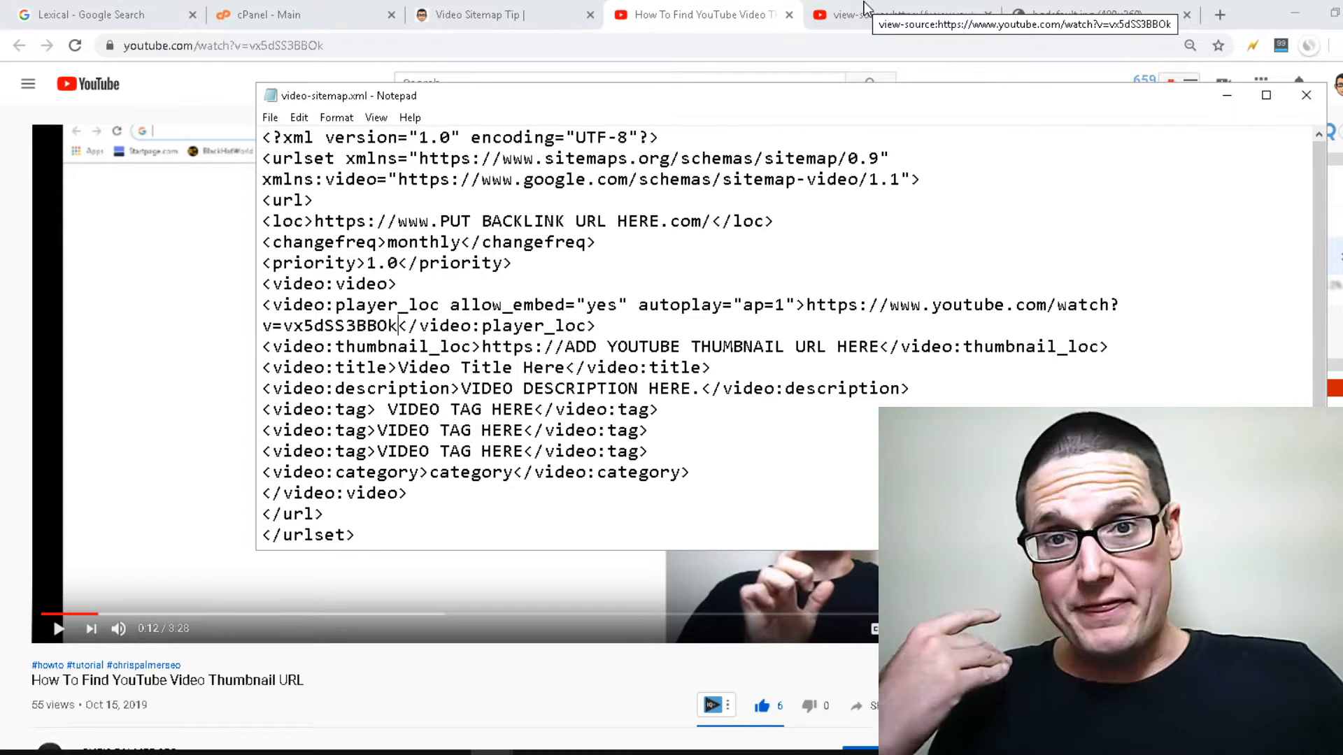
- Grab the hqdefault.jpg thumbnail's i.ytimg.com address and return to video-sitemap.xml
left_click(1088, 15)
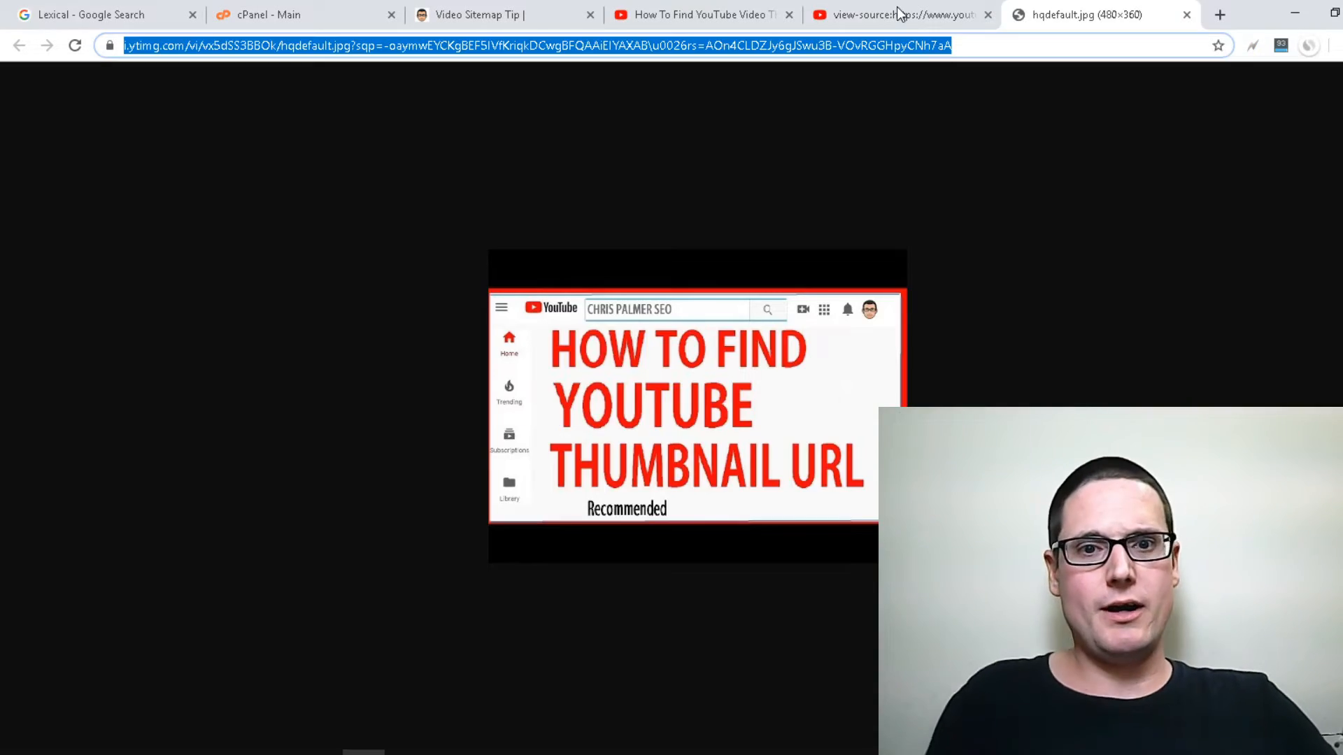
left_click(897, 15)
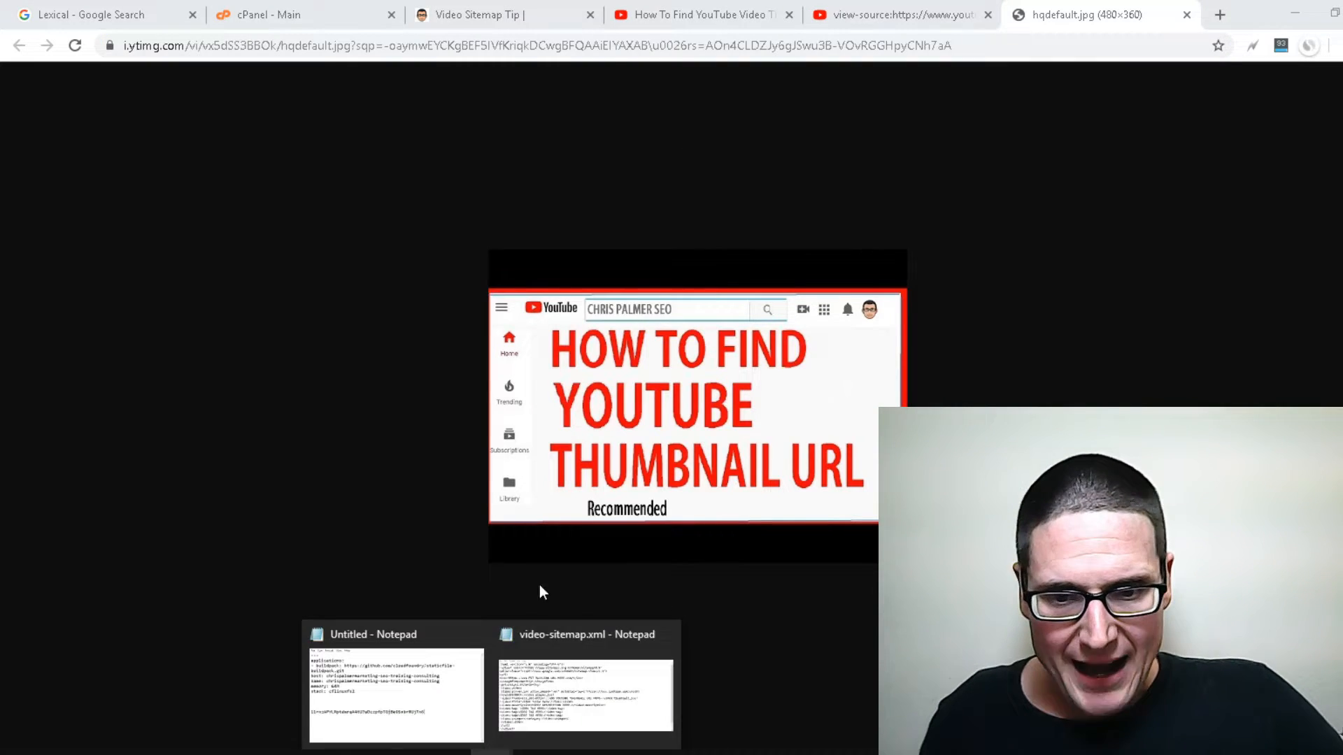
left_click(584, 693)
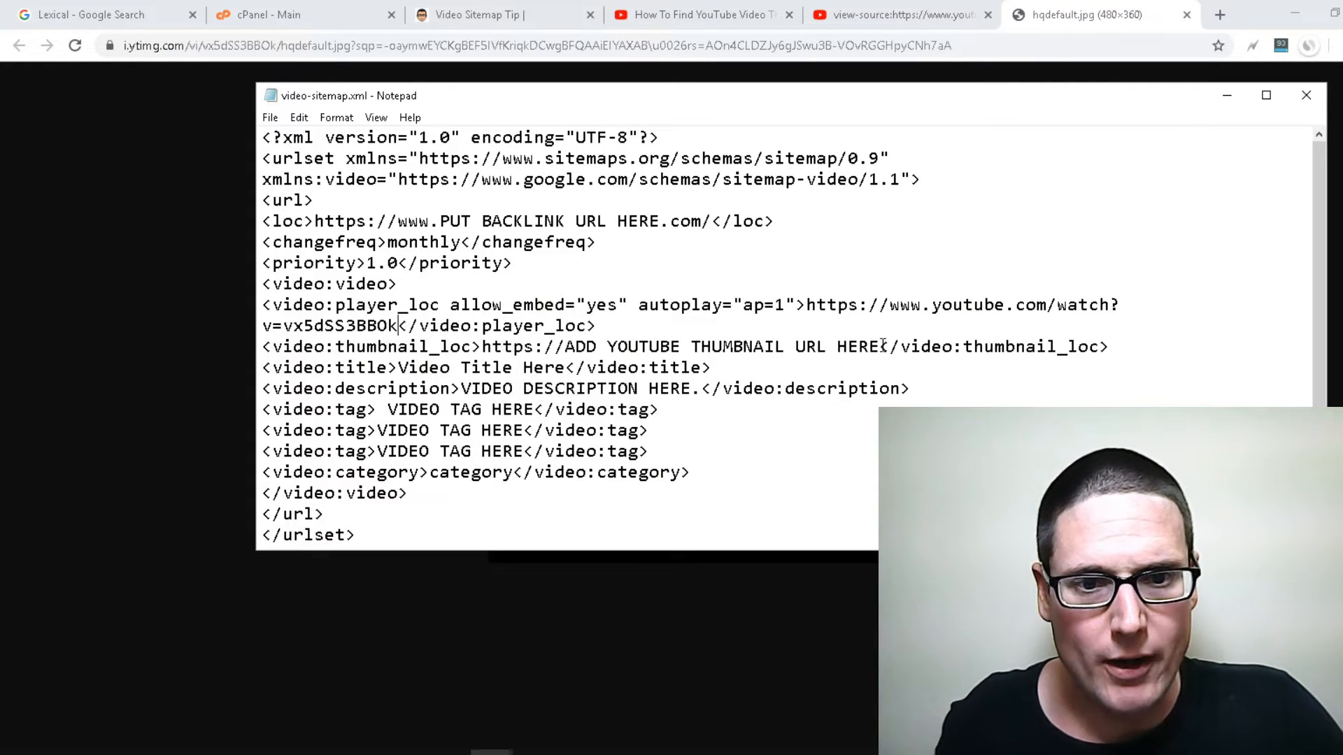
- Paste the thumbnail URL and enter title 'How to find youtube video thumbnail url'
double_click(724, 347)
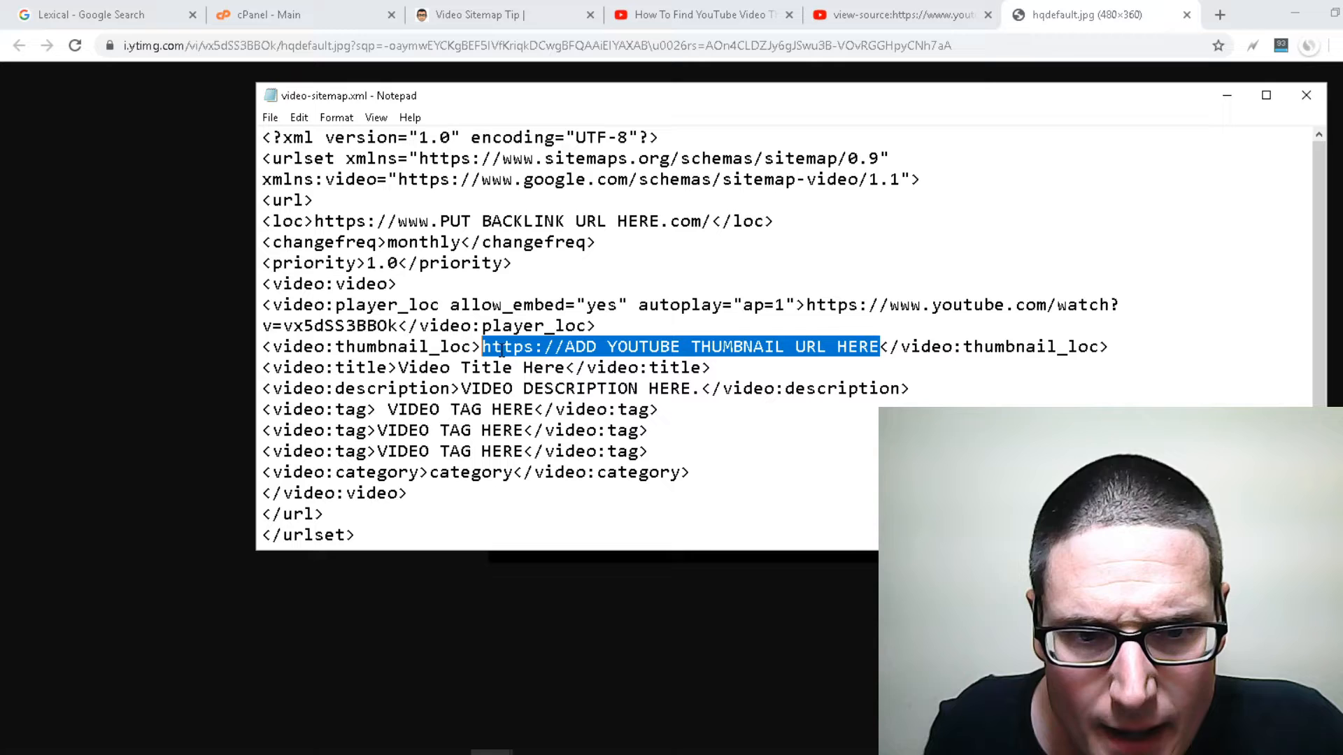
right_click(540, 347)
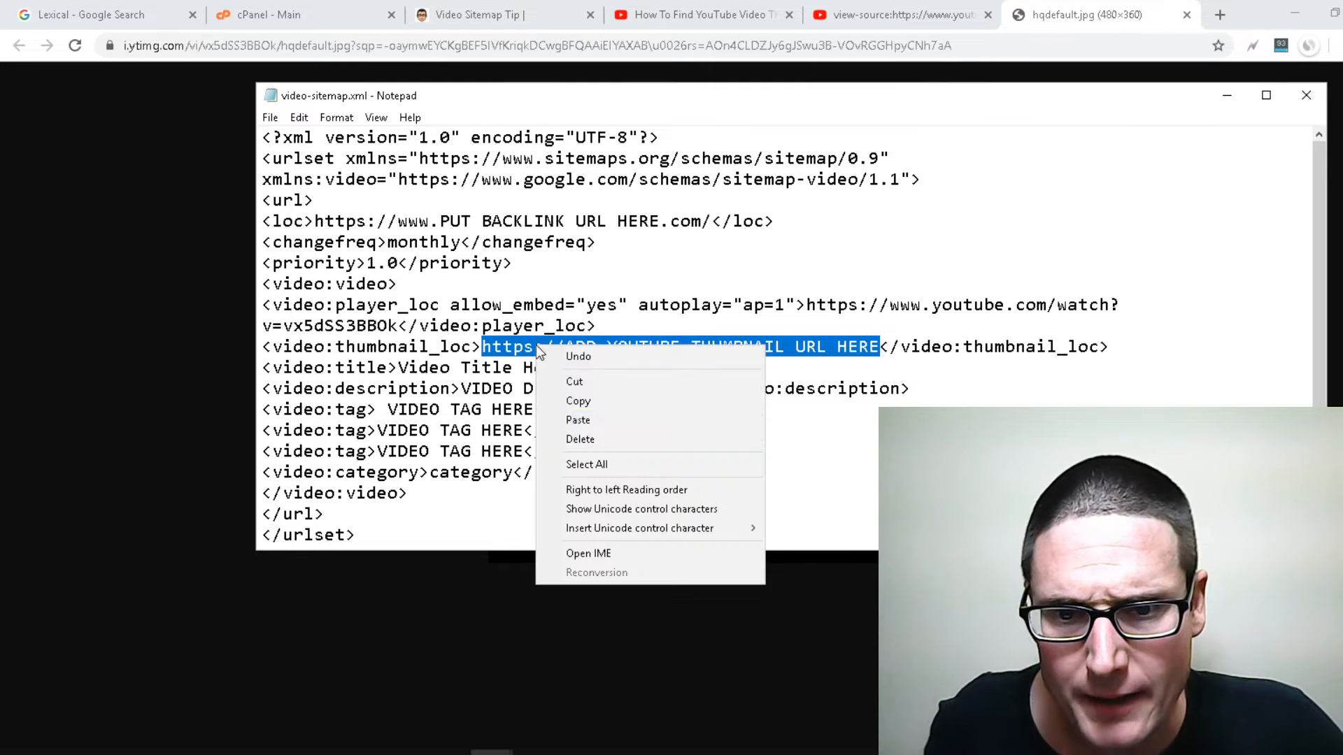
left_click(577, 420)
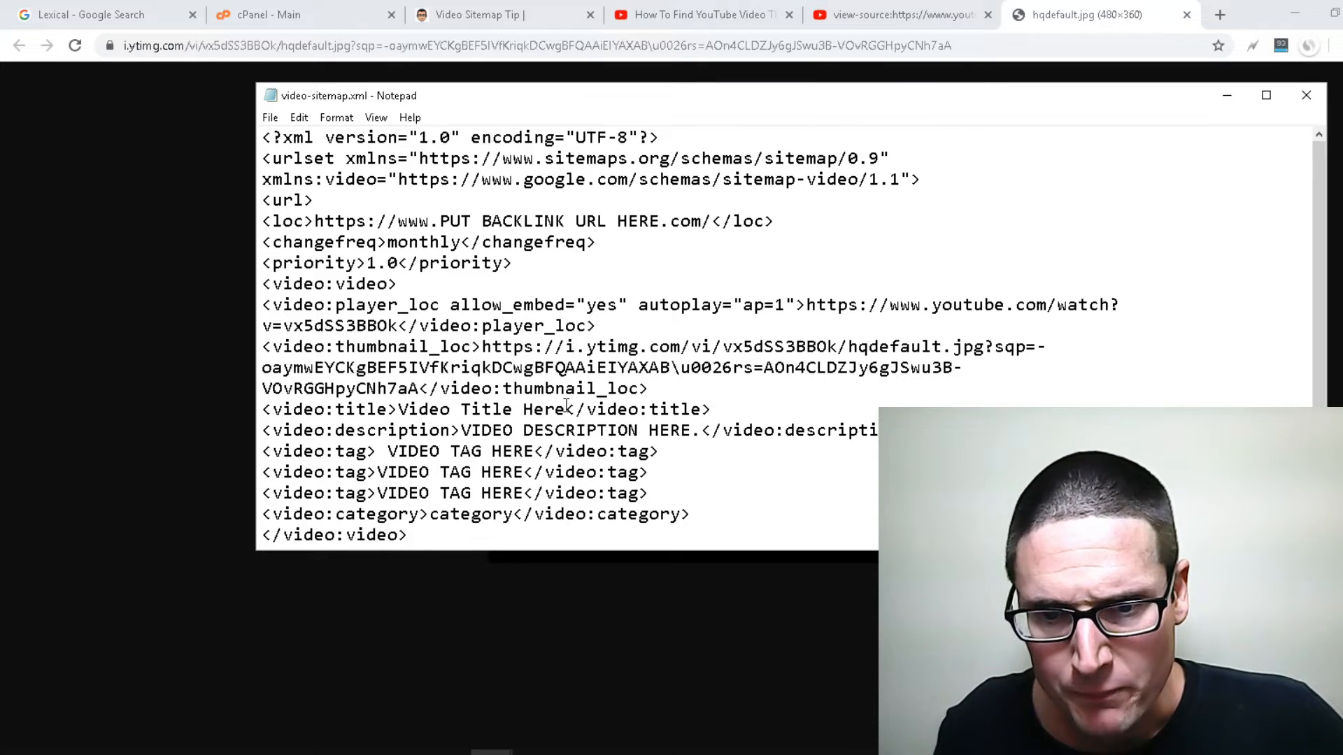
double_click(484, 409)
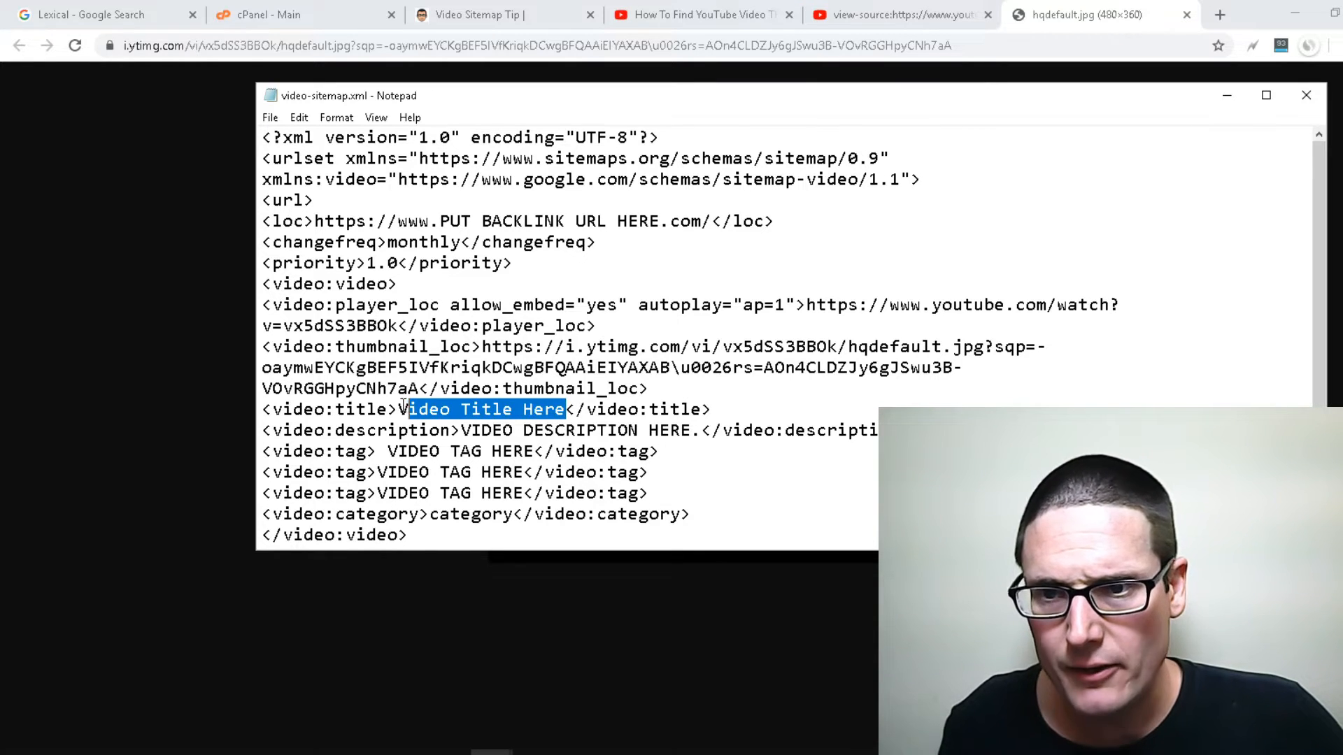
type("How to find youtube video thumbnail url")
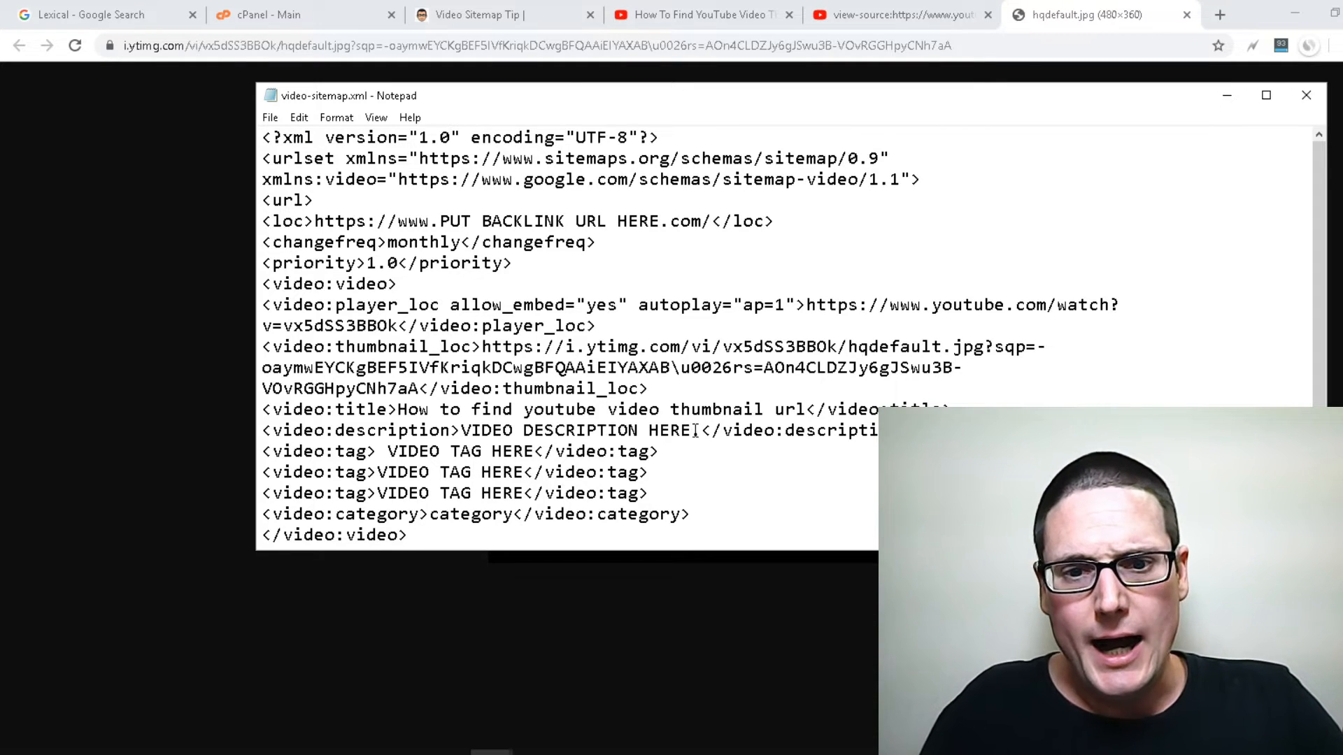
- Fill in description 'seo video index method', the tags, and category 'education'
double_click(579, 430)
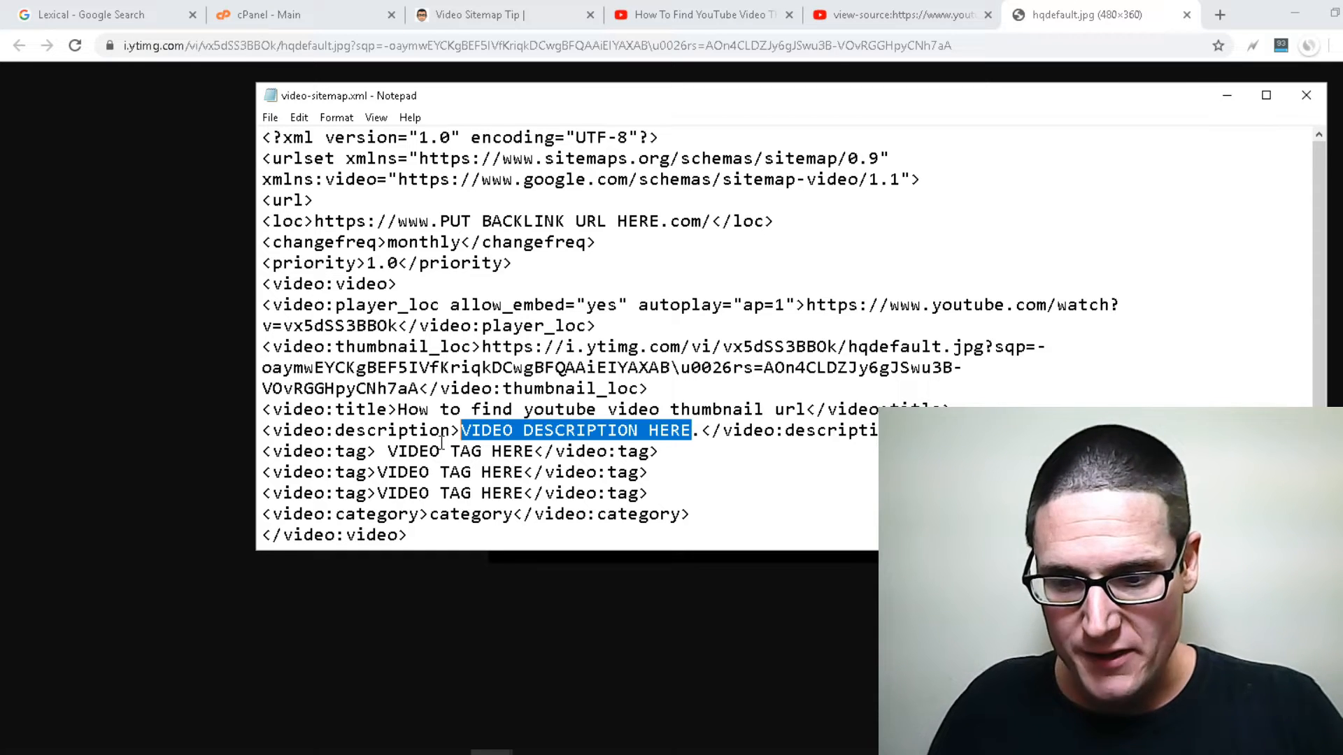
type("seo video index method")
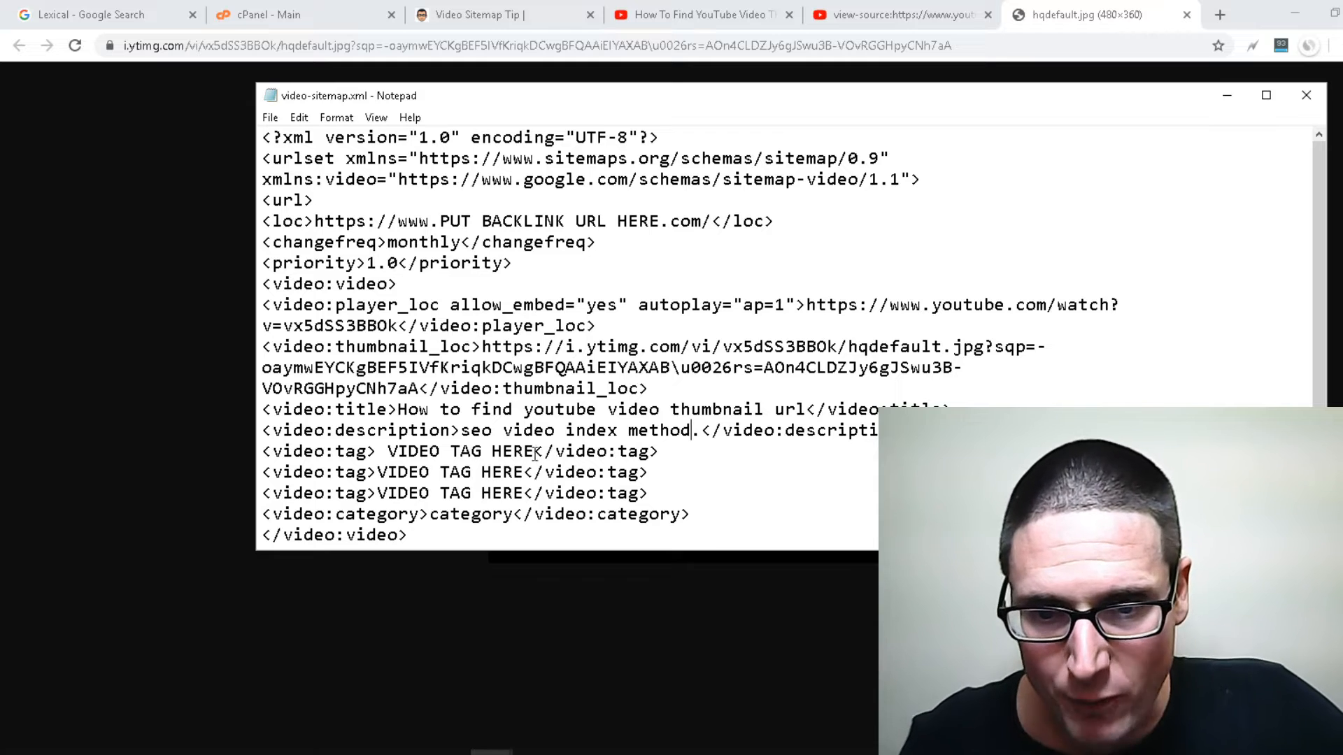
double_click(460, 451)
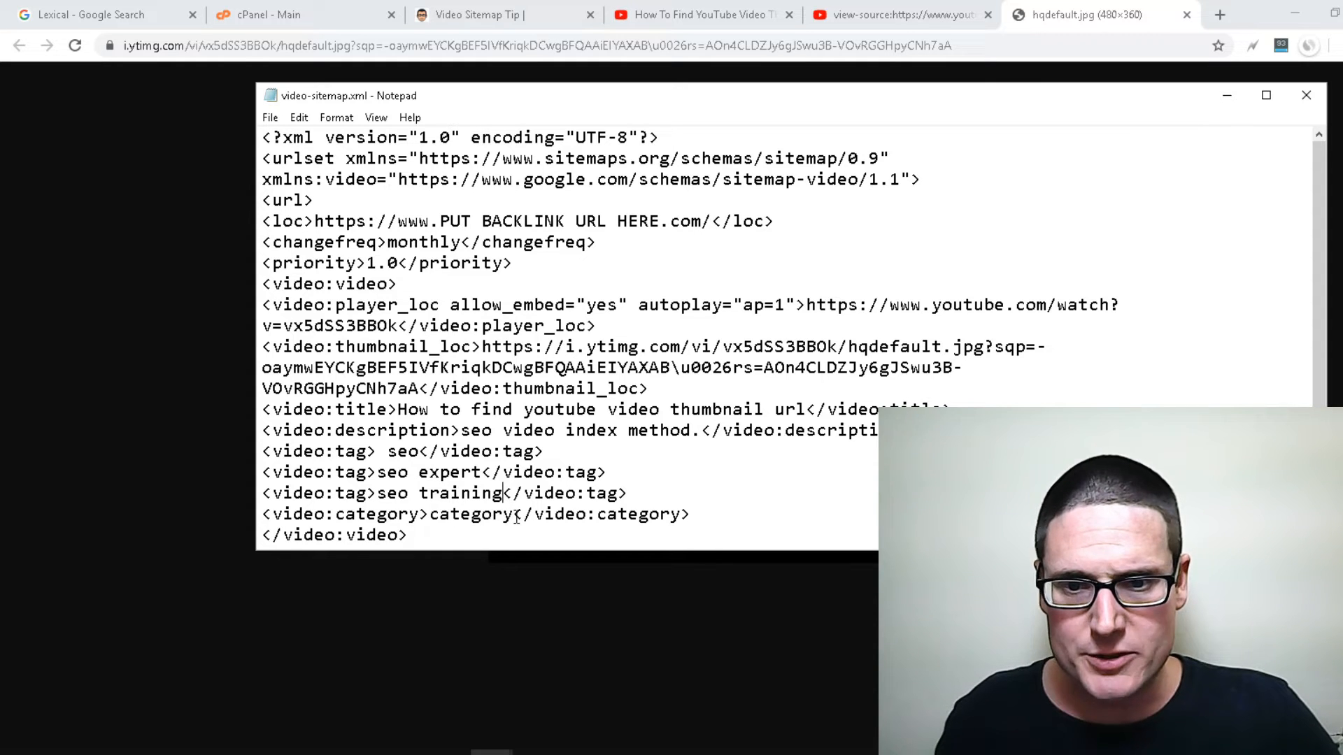
double_click(470, 514)
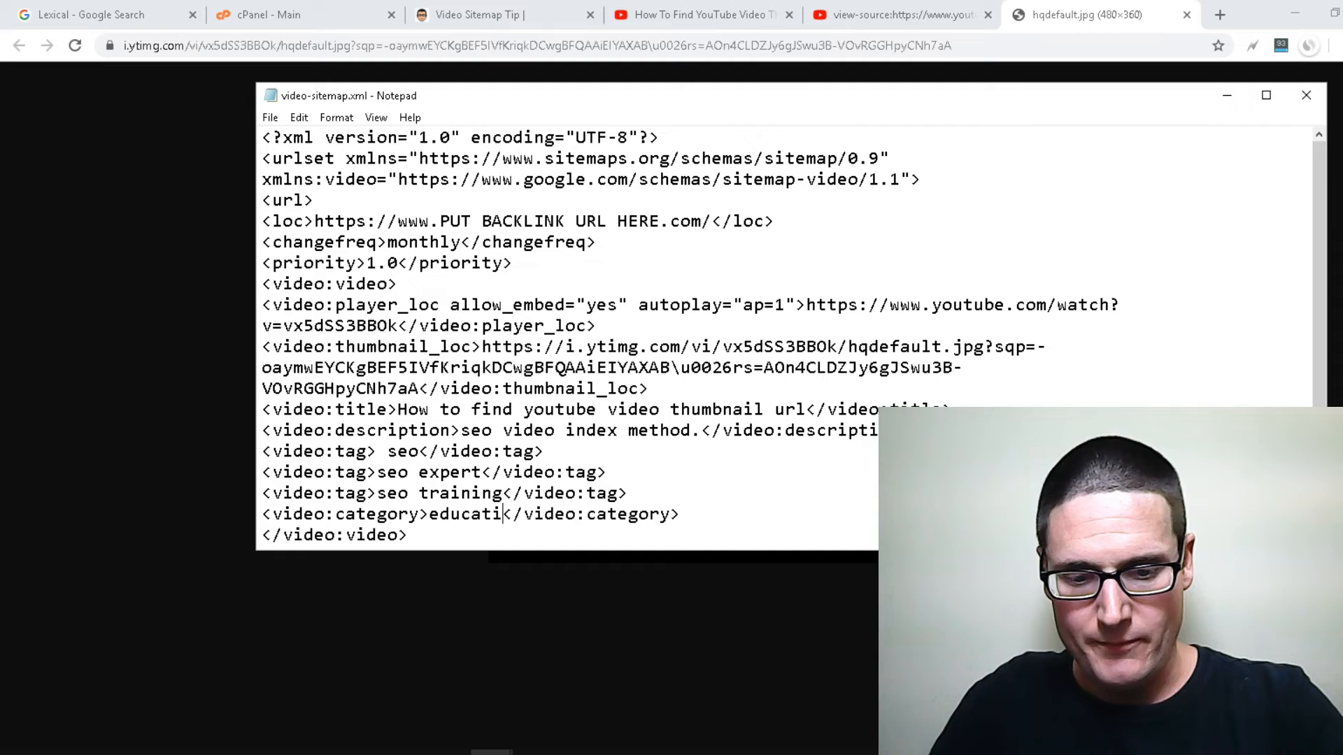
type("on")
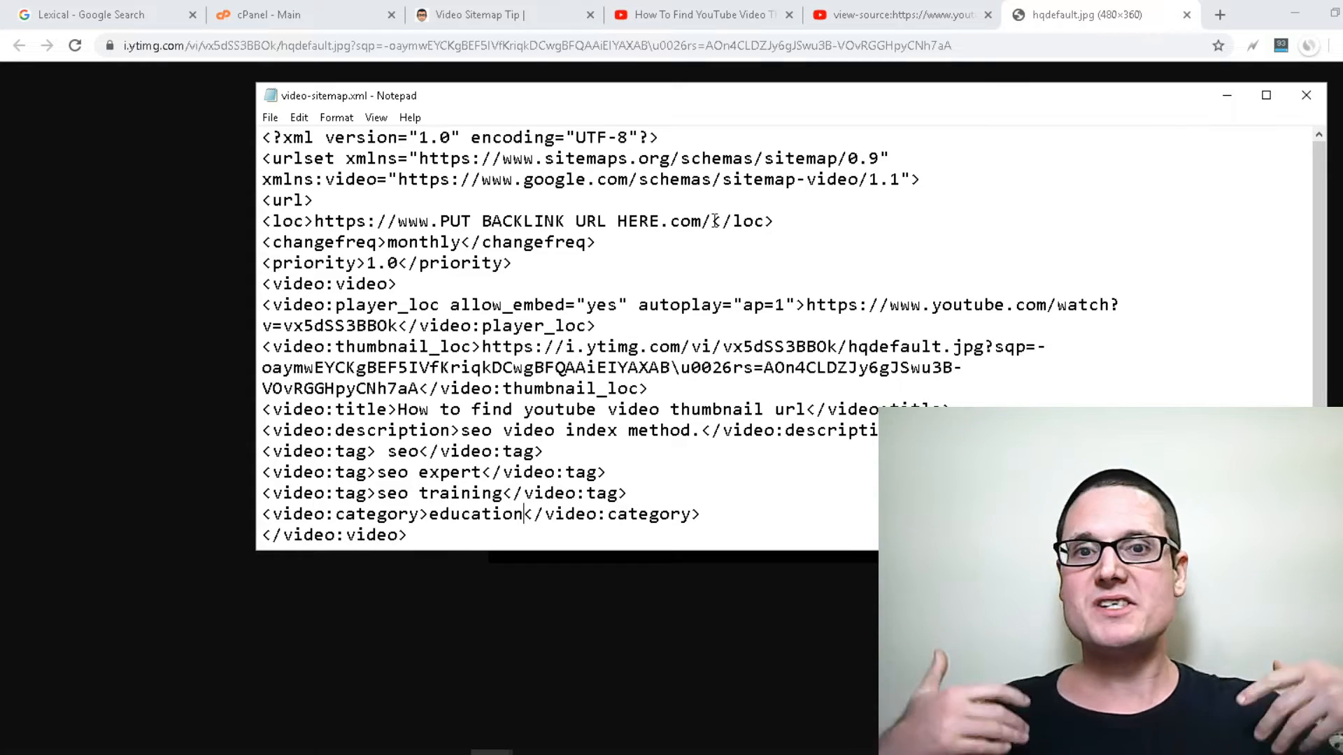
- Copy the Video Sitemap Tip page address and go back to video-sitemap.xml
left_click(501, 14)
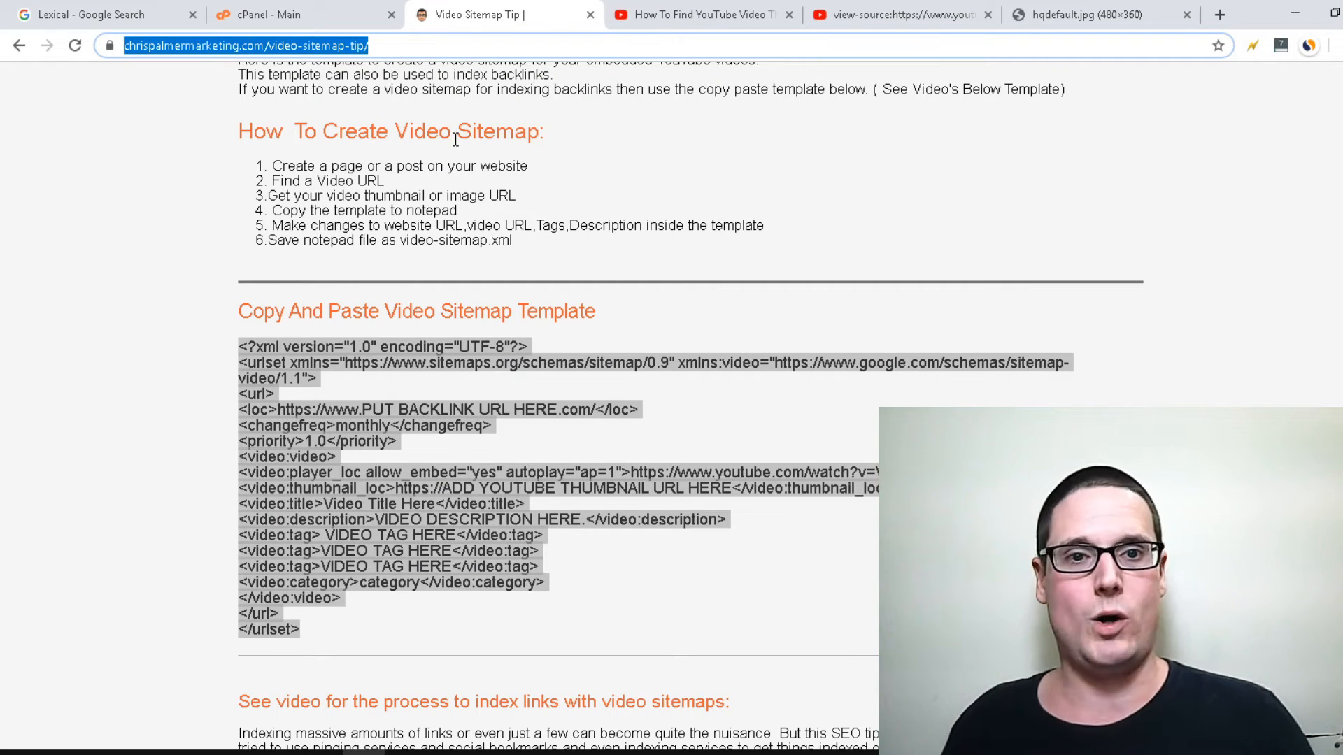
left_click(1088, 15)
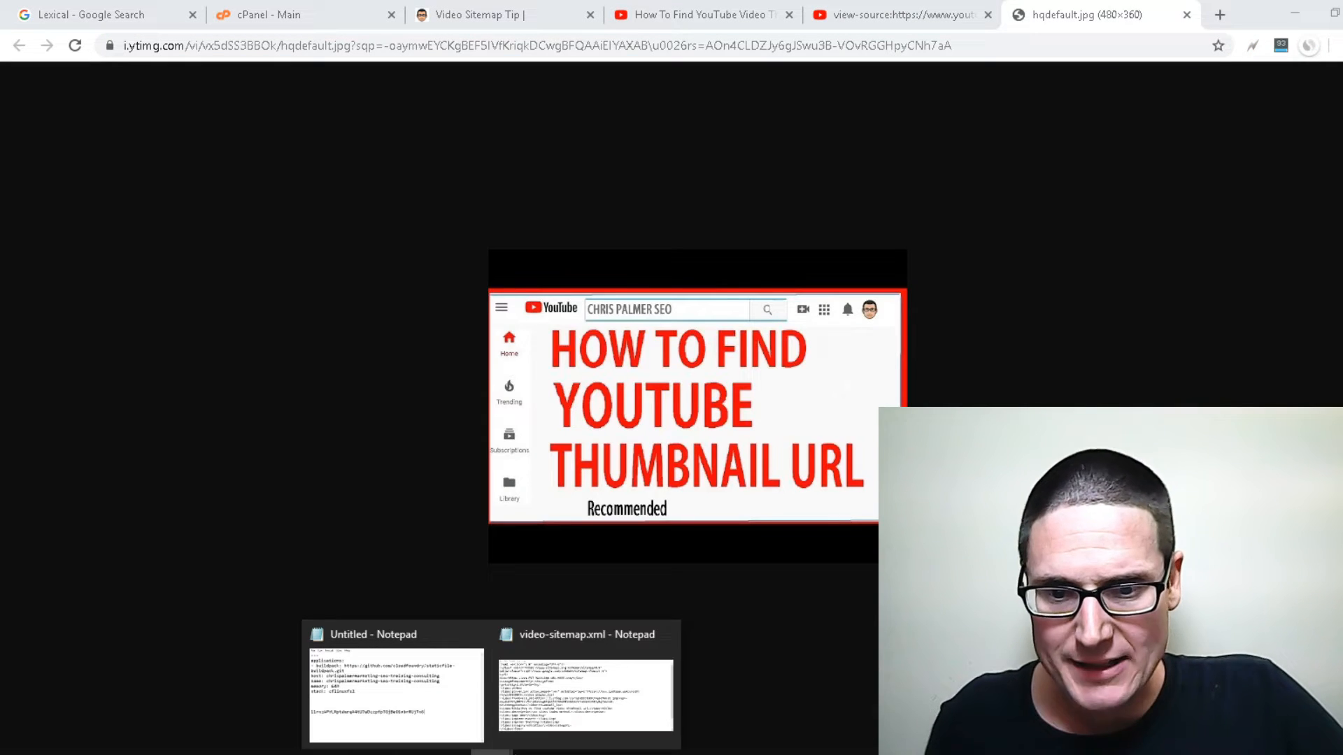
left_click(586, 694)
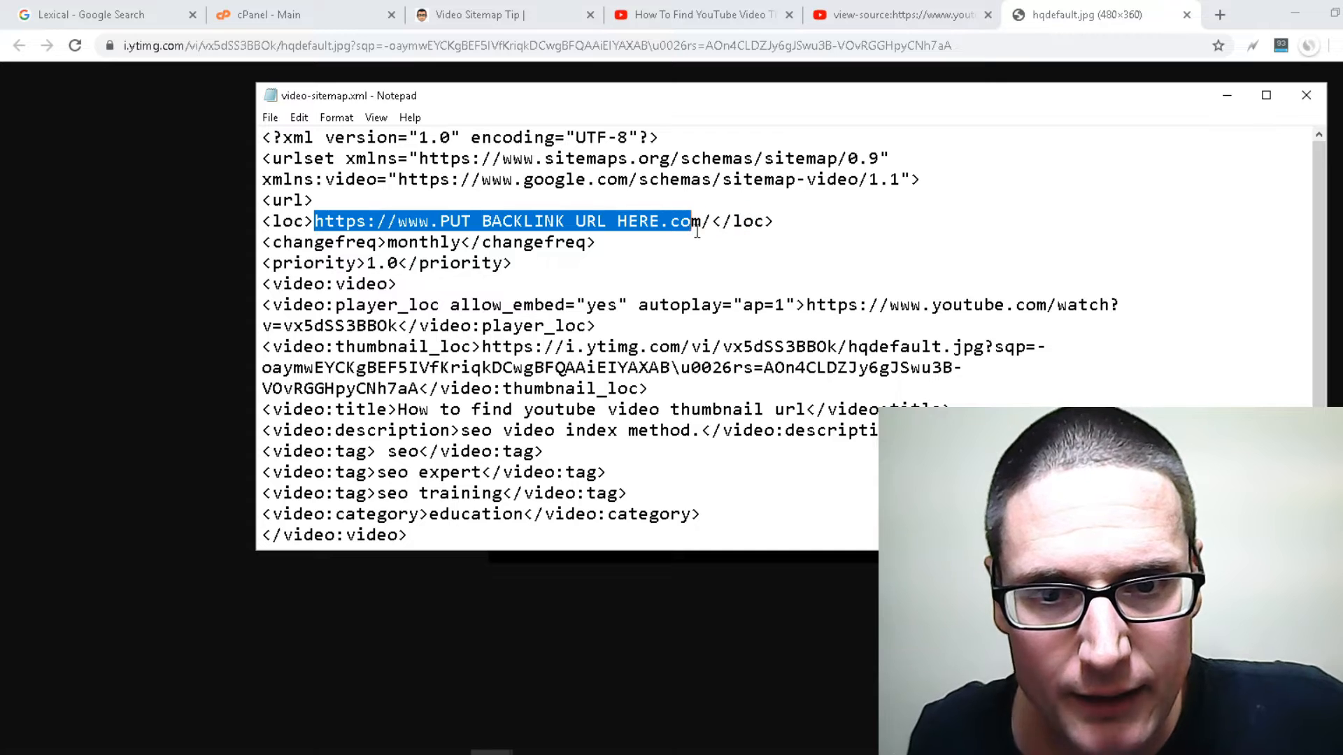
- Paste the chrispalmermarketing.com video-sitemap-tip address into <loc> and review the file
right_click(694, 221)
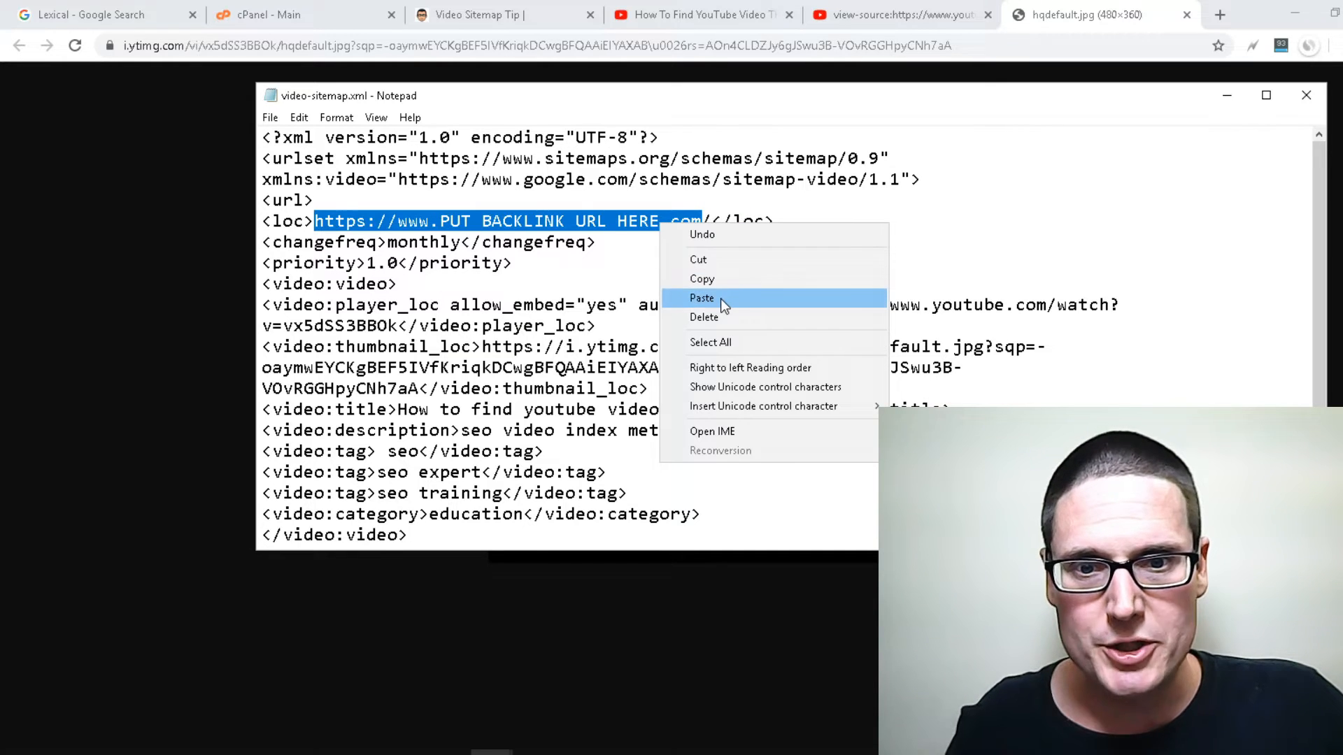
left_click(702, 298)
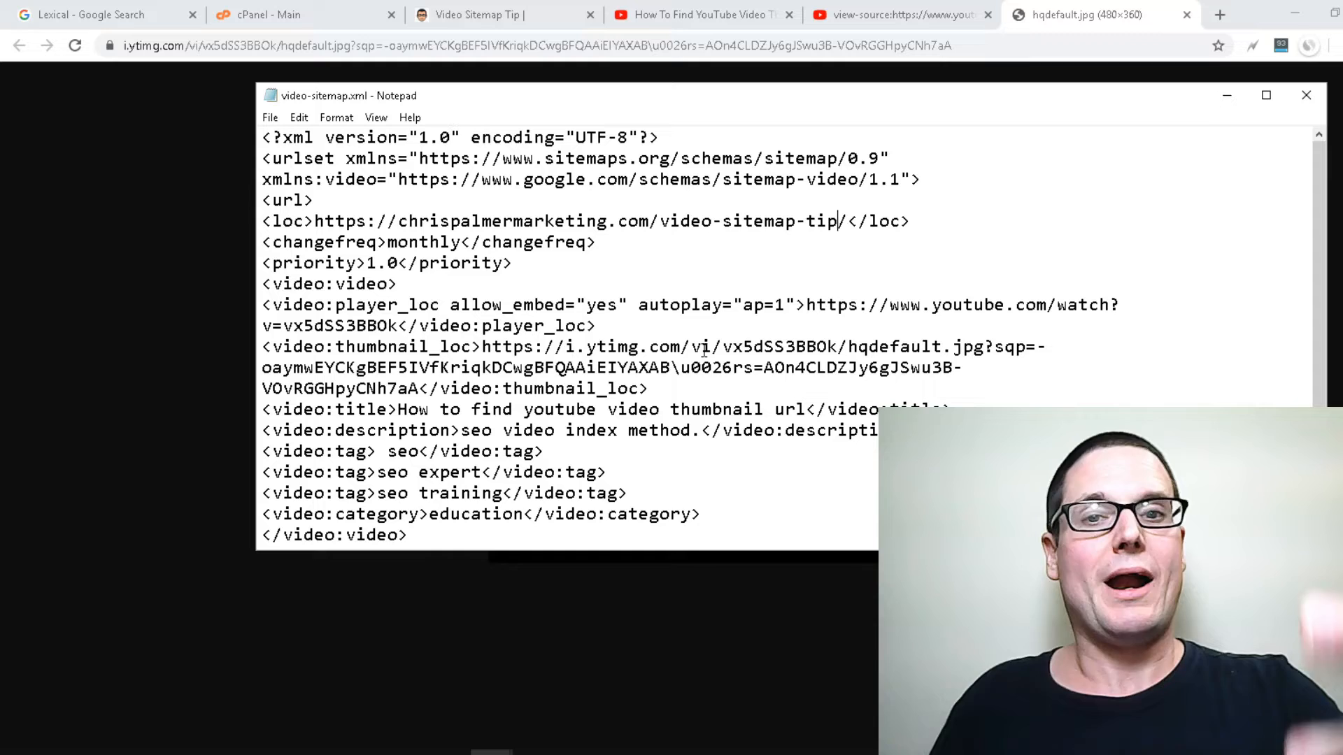
scroll("down", 3)
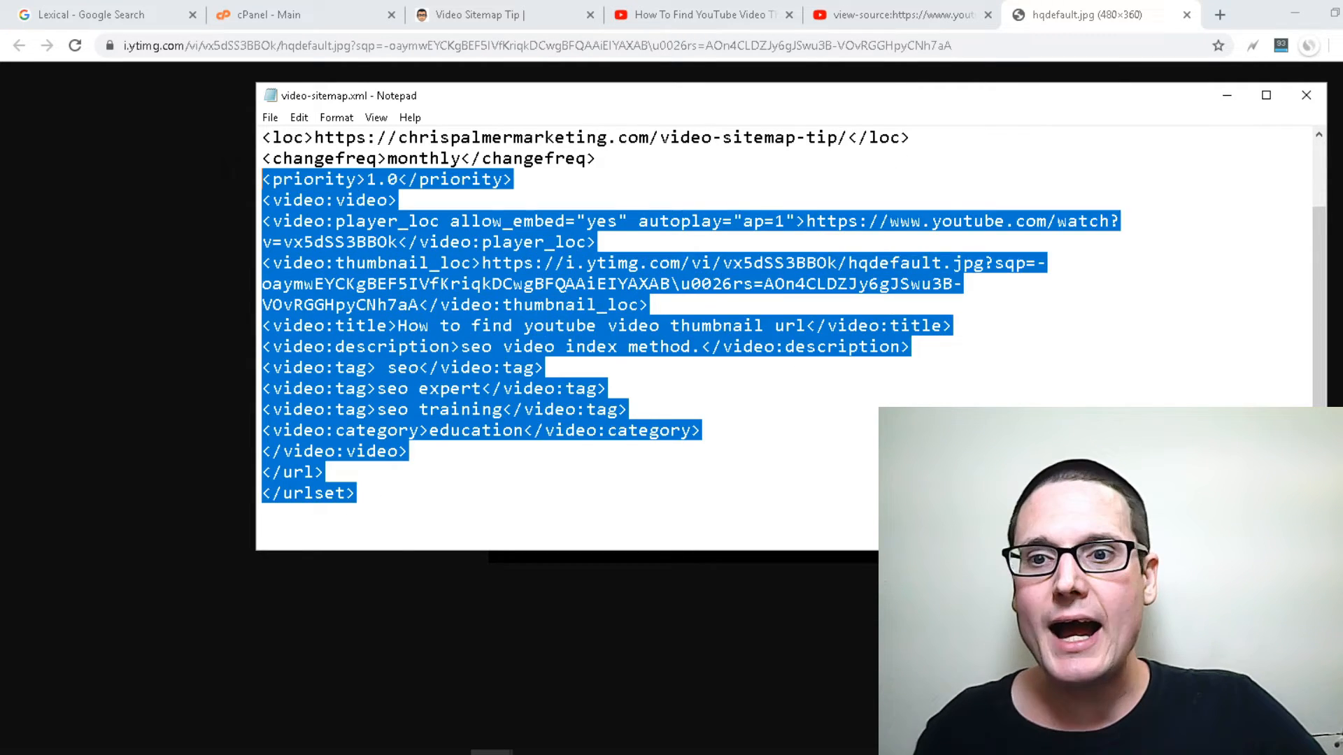
scroll("up", 3)
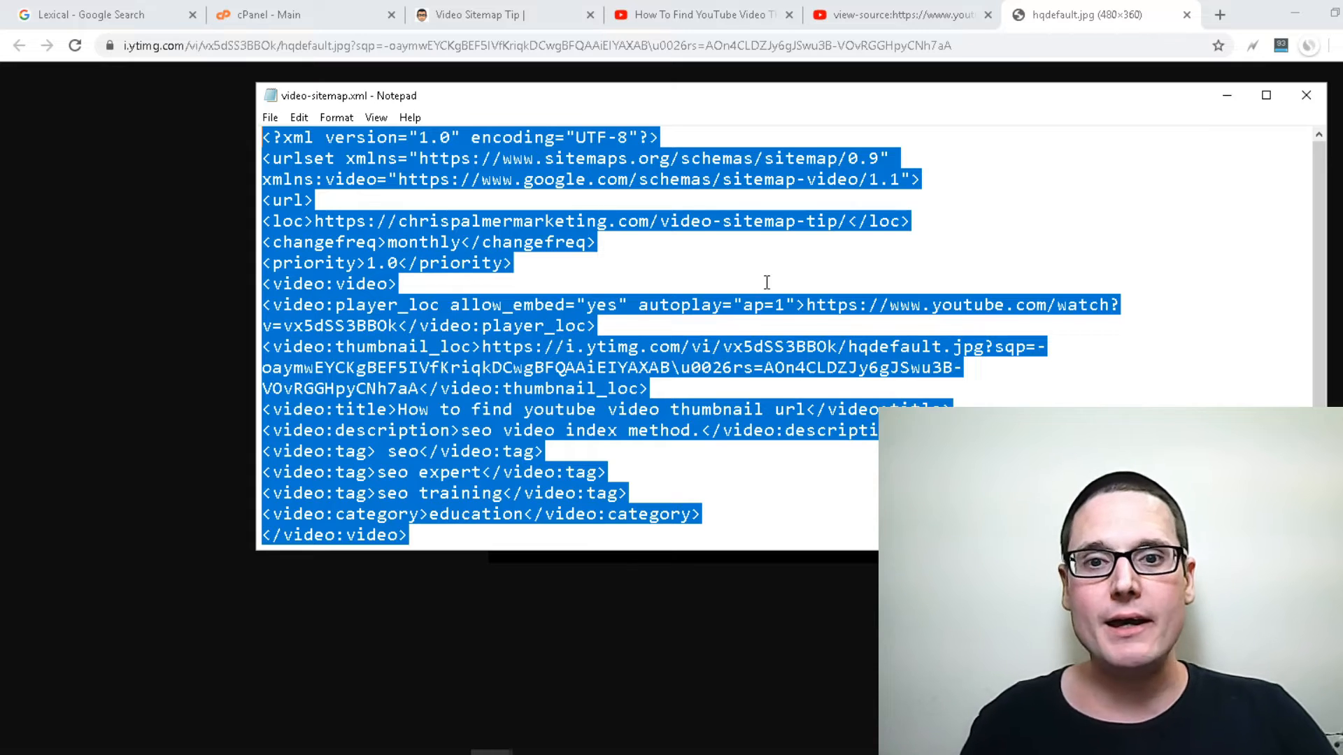
left_click(766, 282)
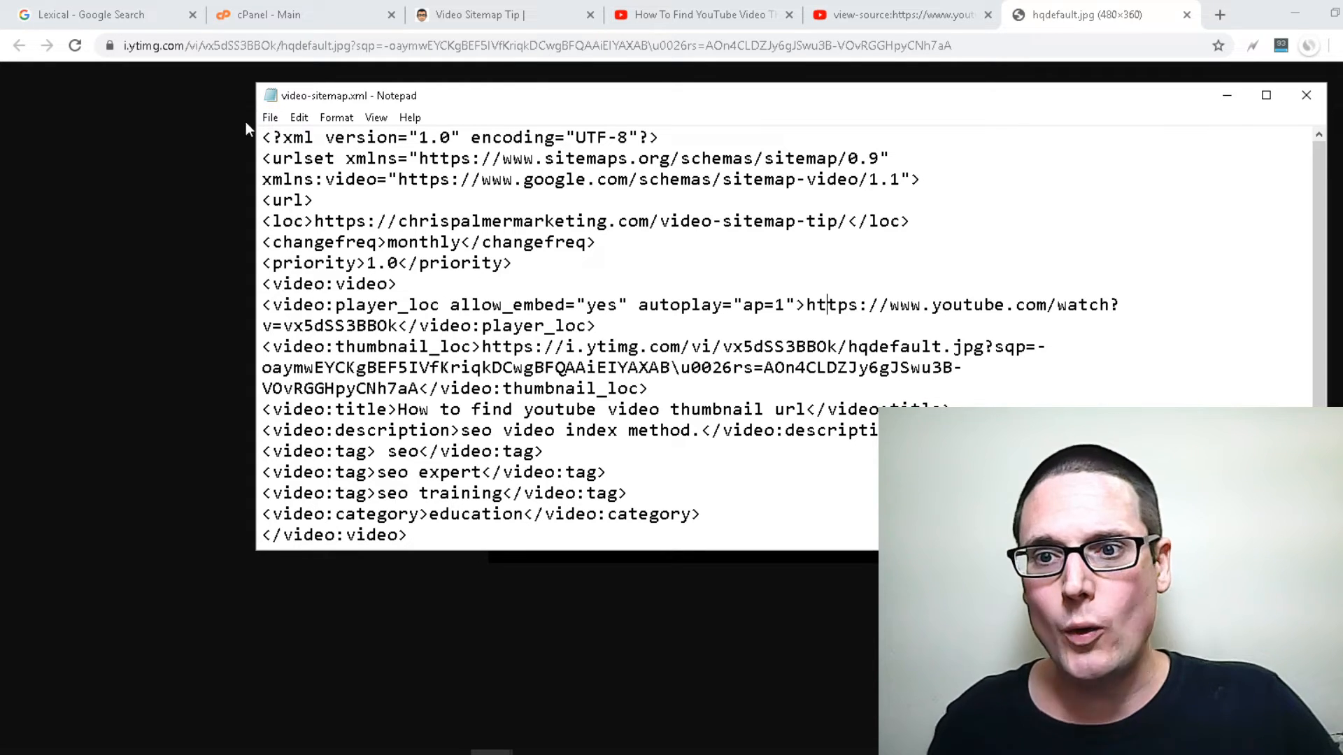
- Save the completed video-sitemap.xml through Notepad's File menu
left_click(270, 117)
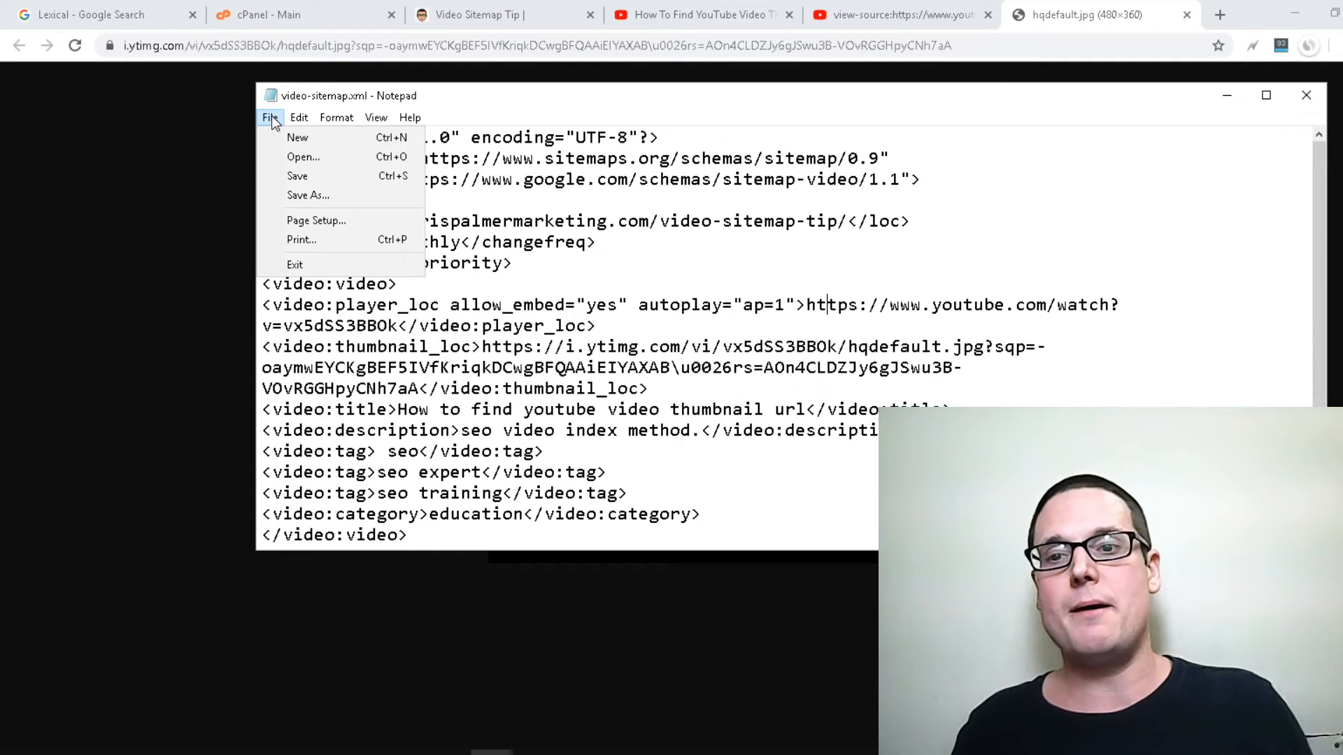
mouse_move(297, 176)
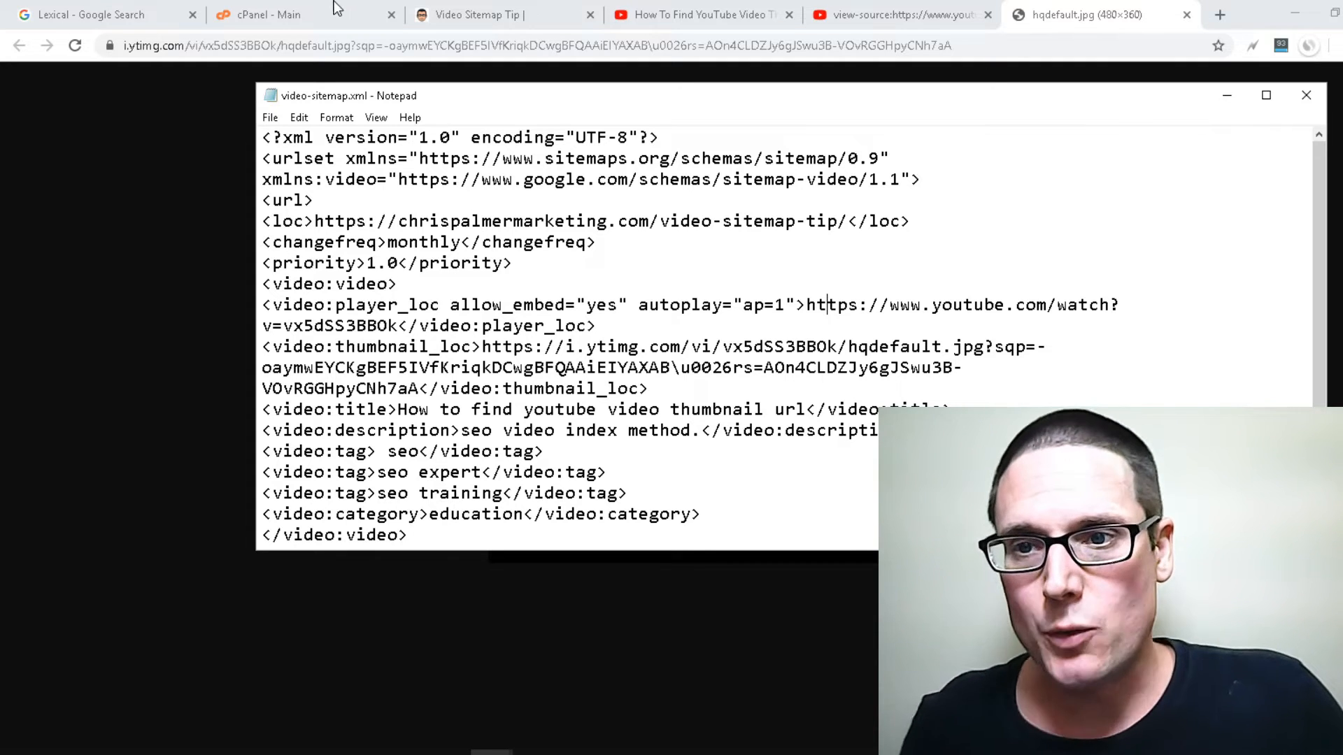
- Switch to cPanel and open File Manager from Popular Links
left_click(266, 15)
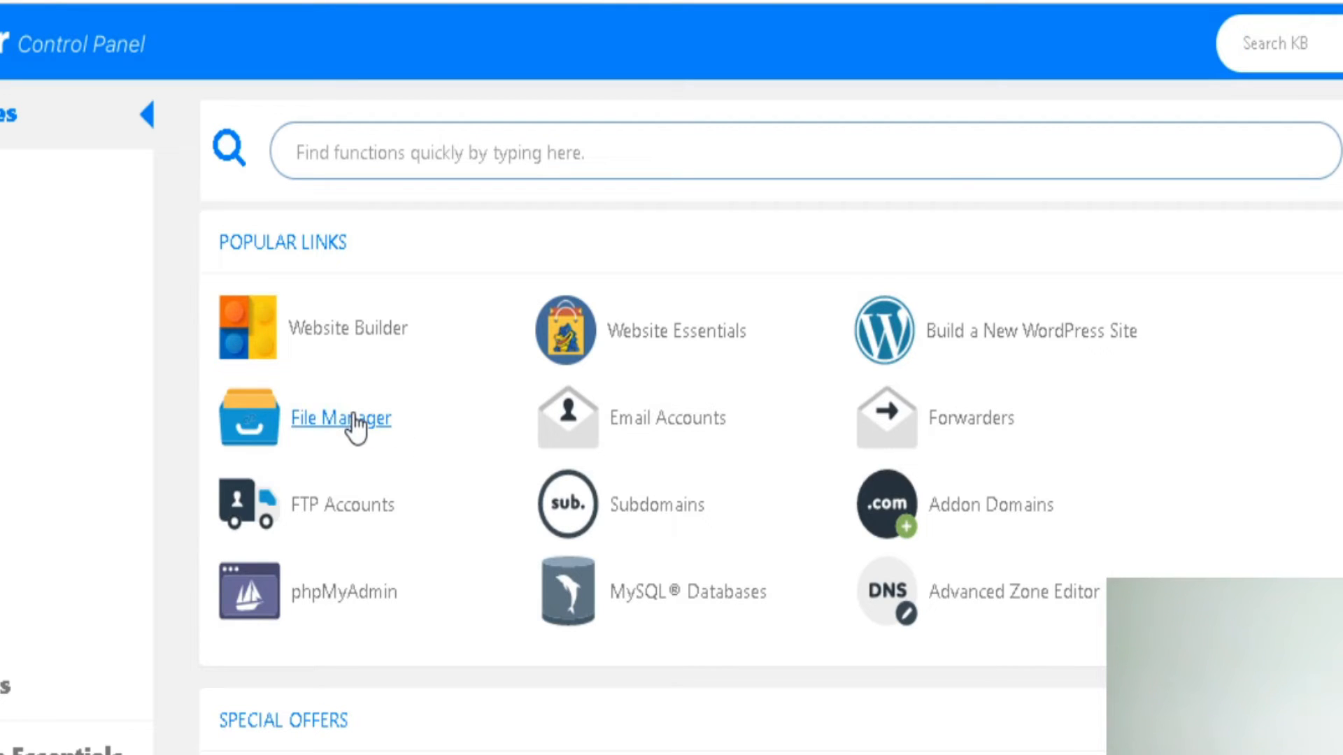
mouse_move(341, 419)
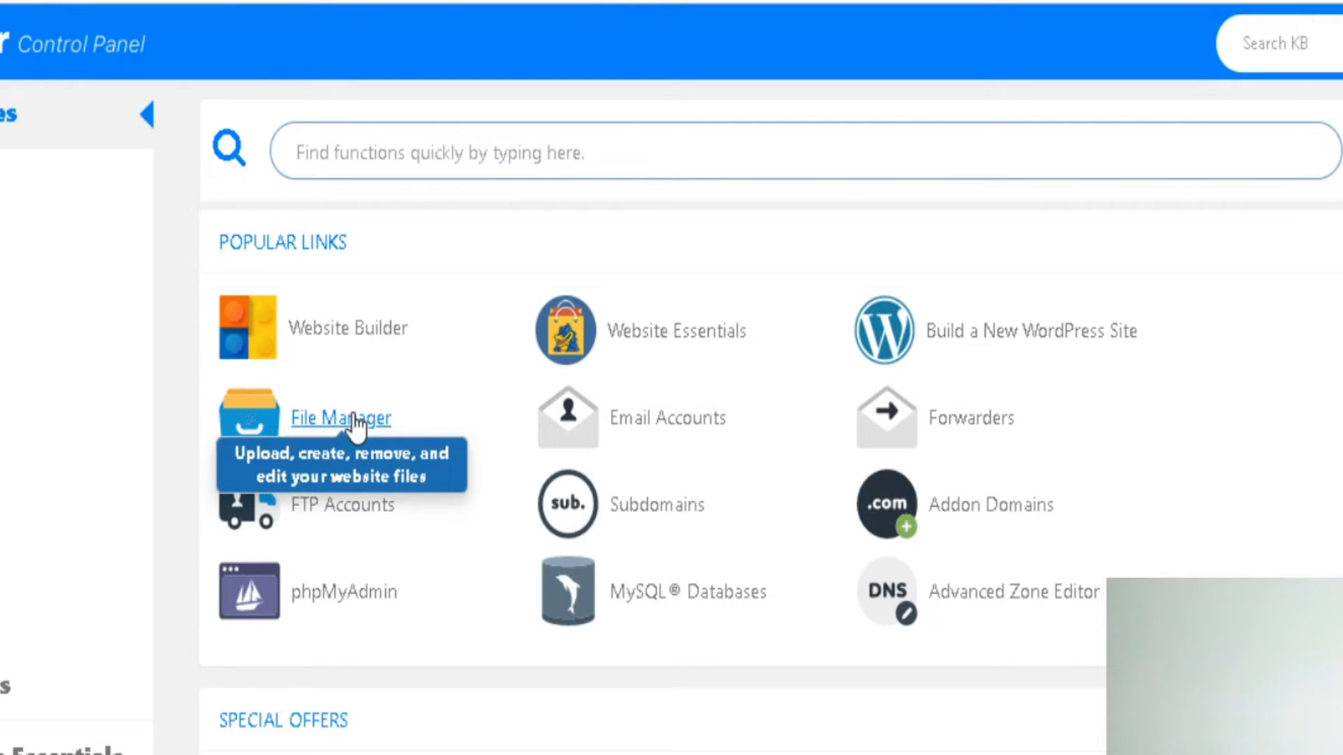
left_click(340, 418)
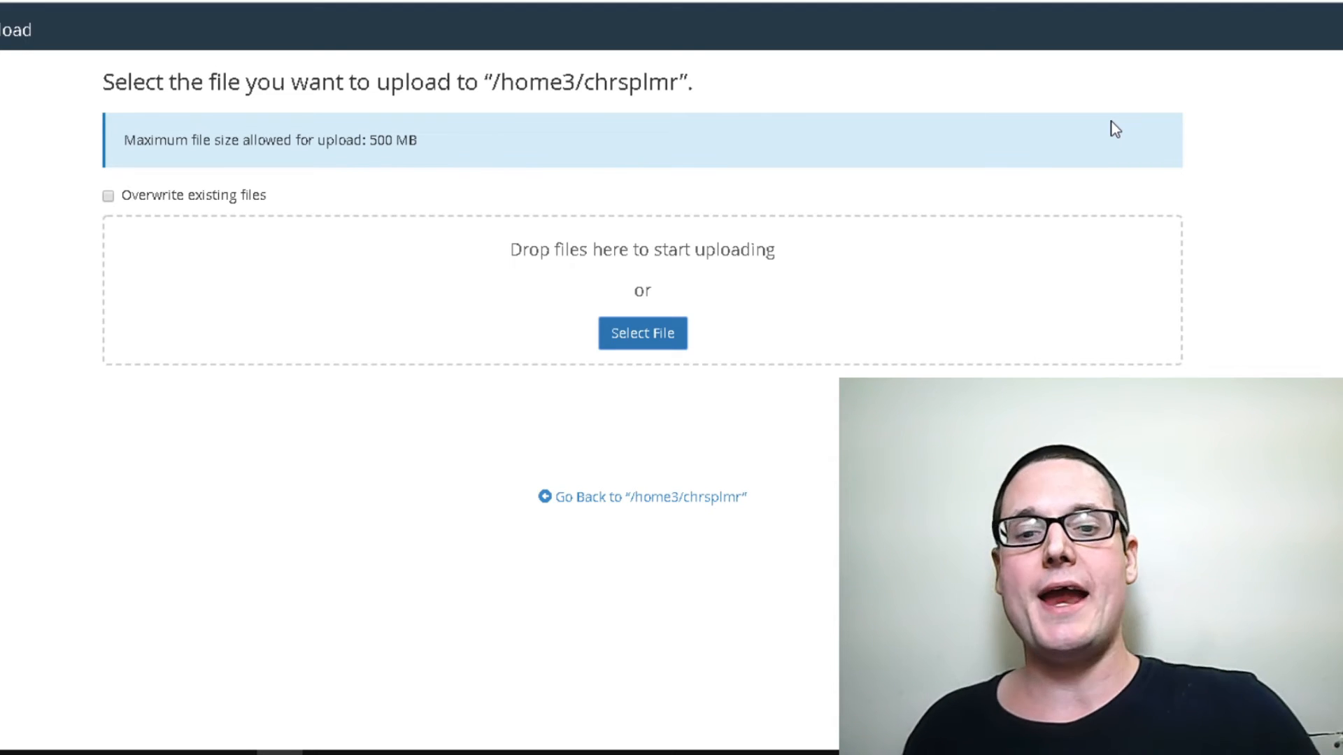
mouse_move(535, 356)
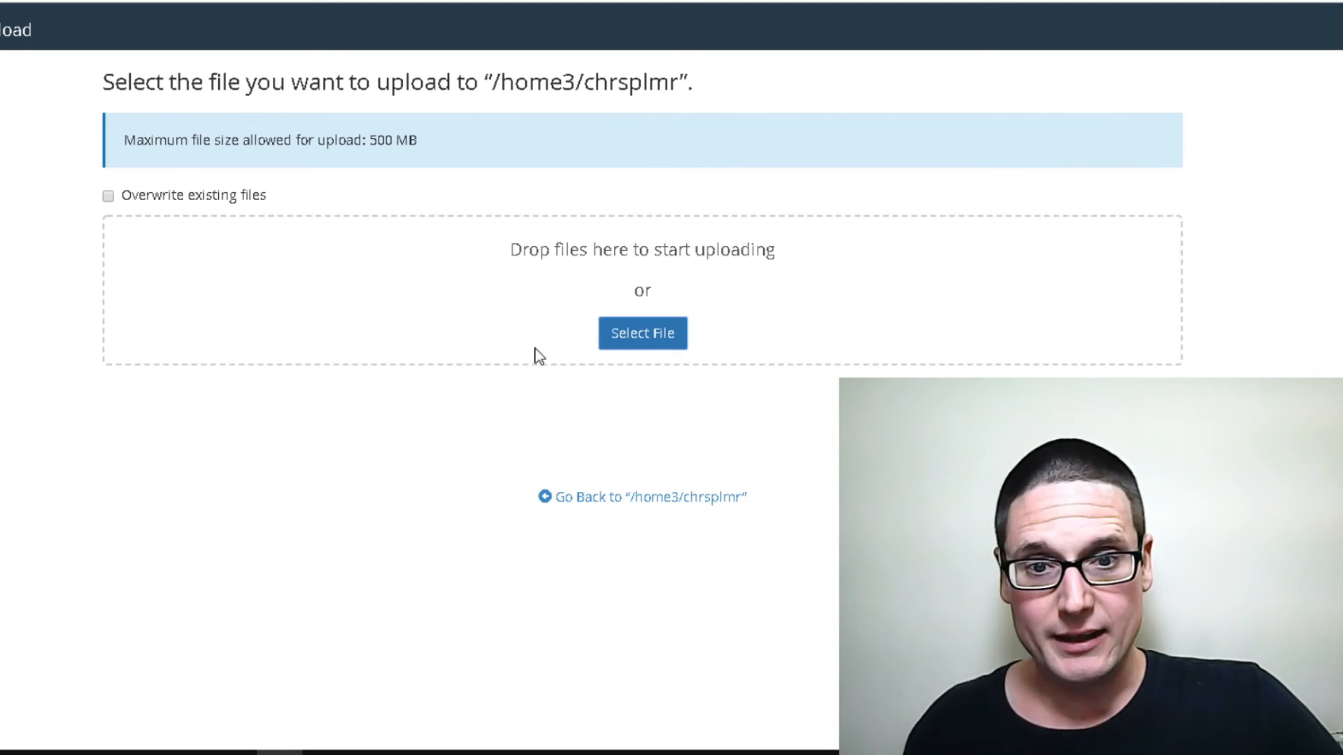
- Choose video-sitemap.xml from the Desktop as the file to upload in cPanel
left_click(641, 333)
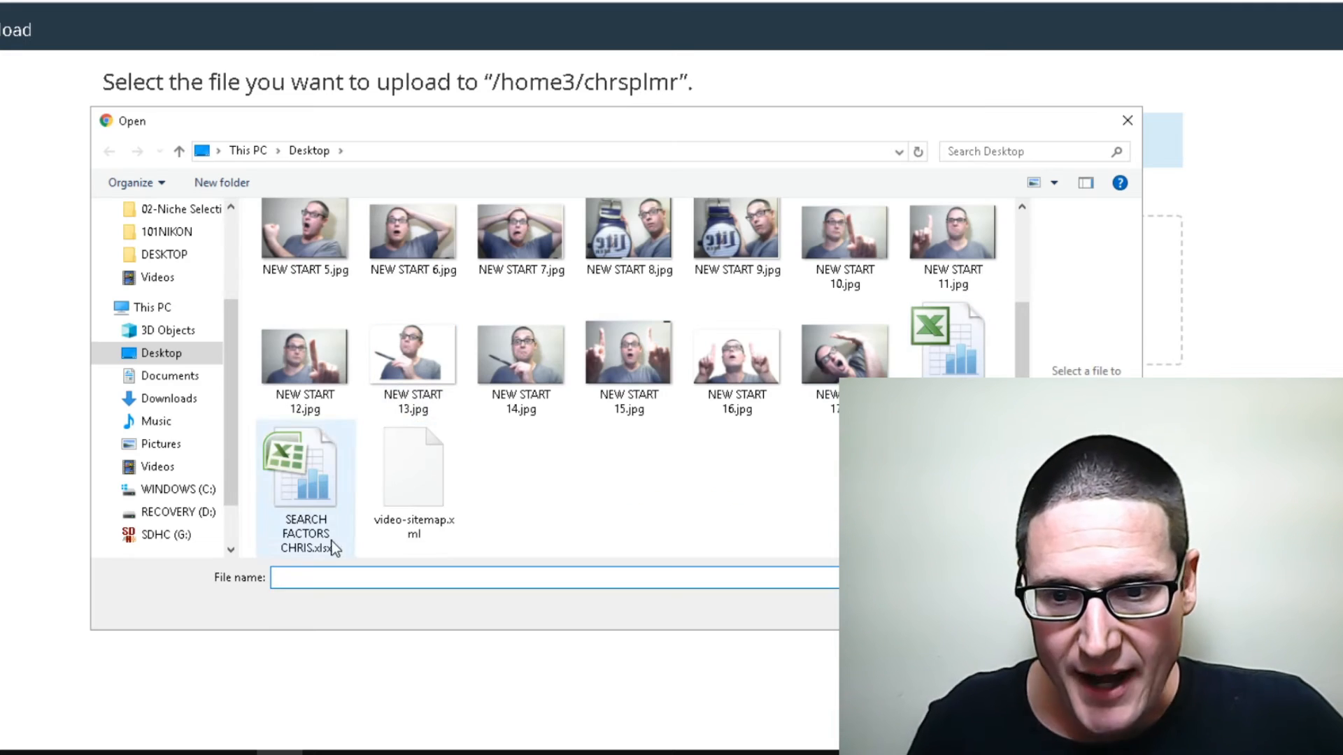
left_click(413, 466)
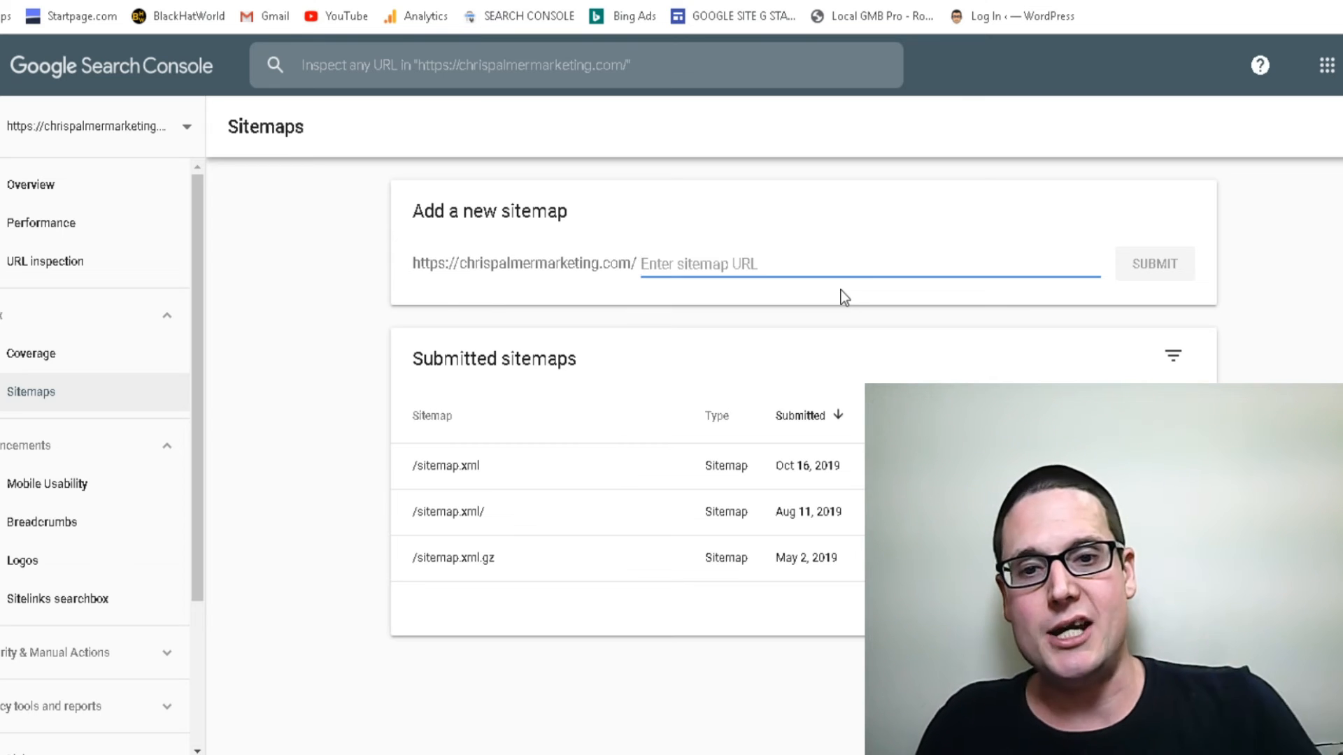
- Submit 'video-sitemap.xml' as a new sitemap for chrispalmermarketing.com
type("video-sitemap.xml")
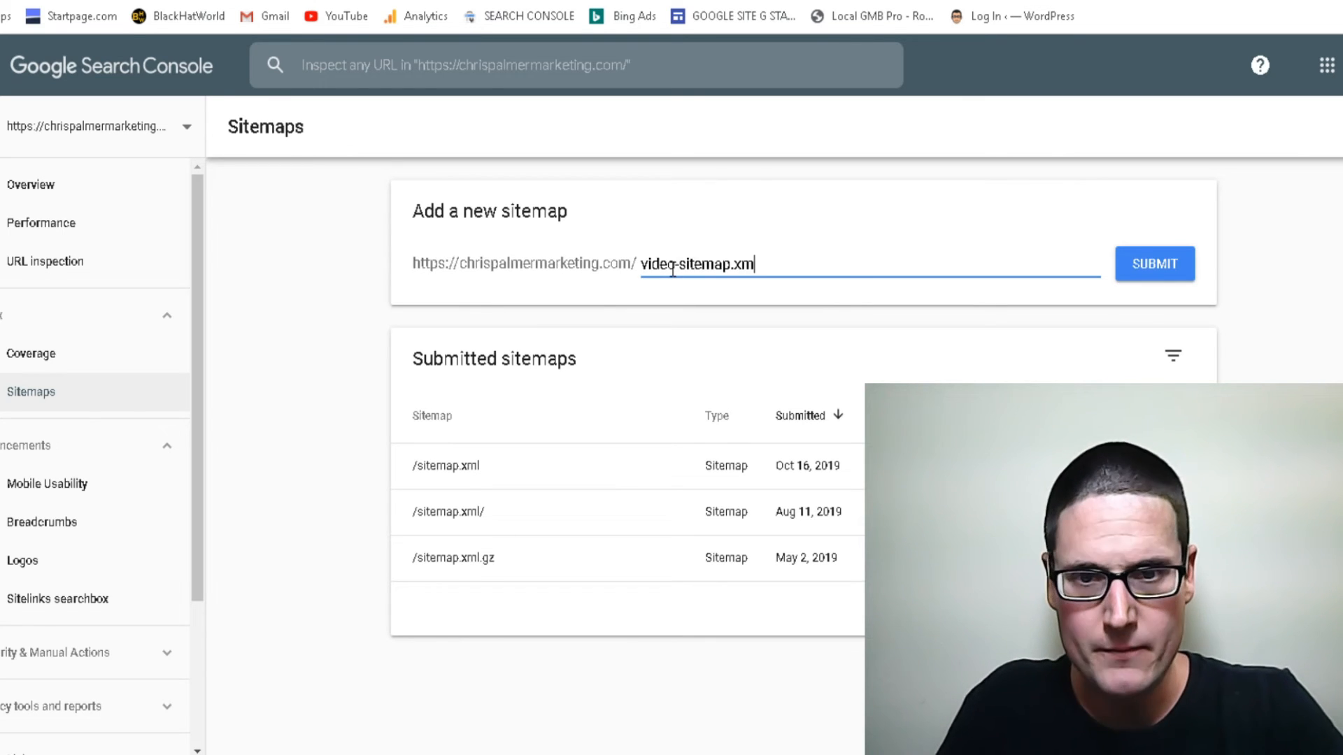
left_click(1153, 263)
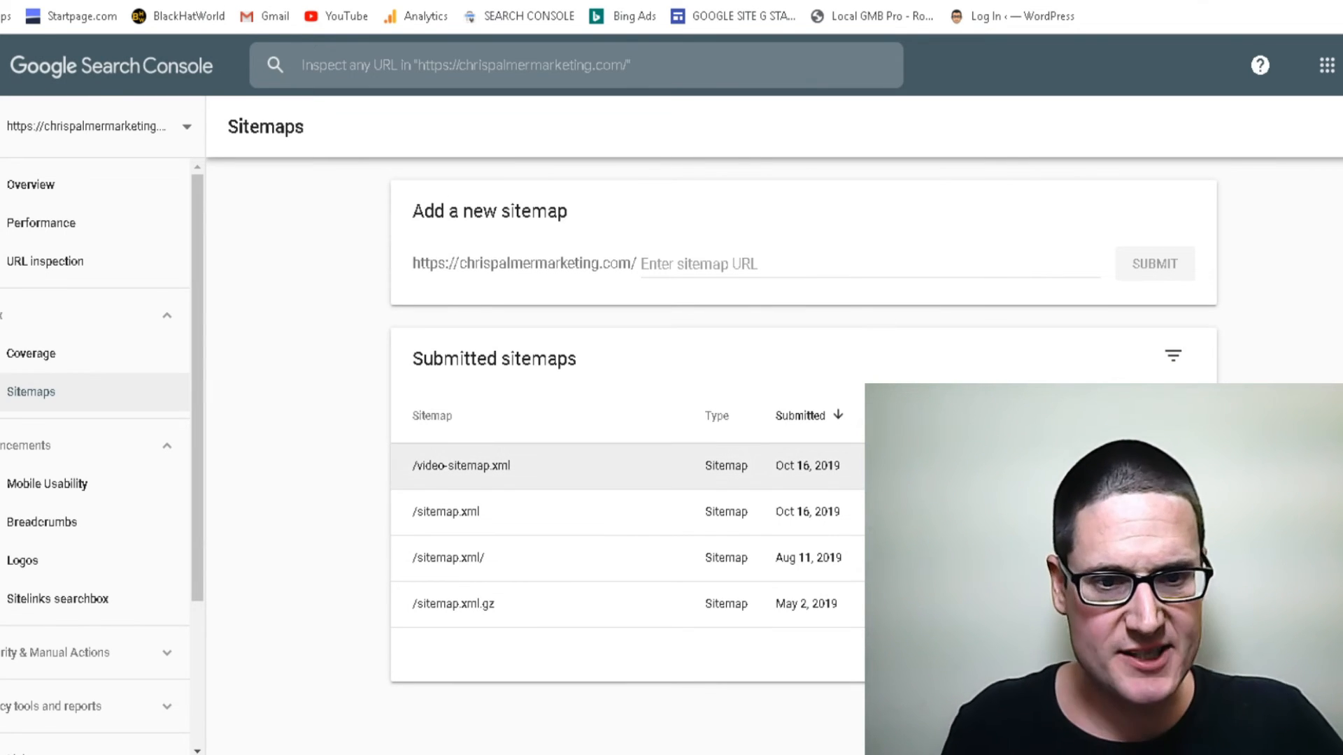
left_click(857, 264)
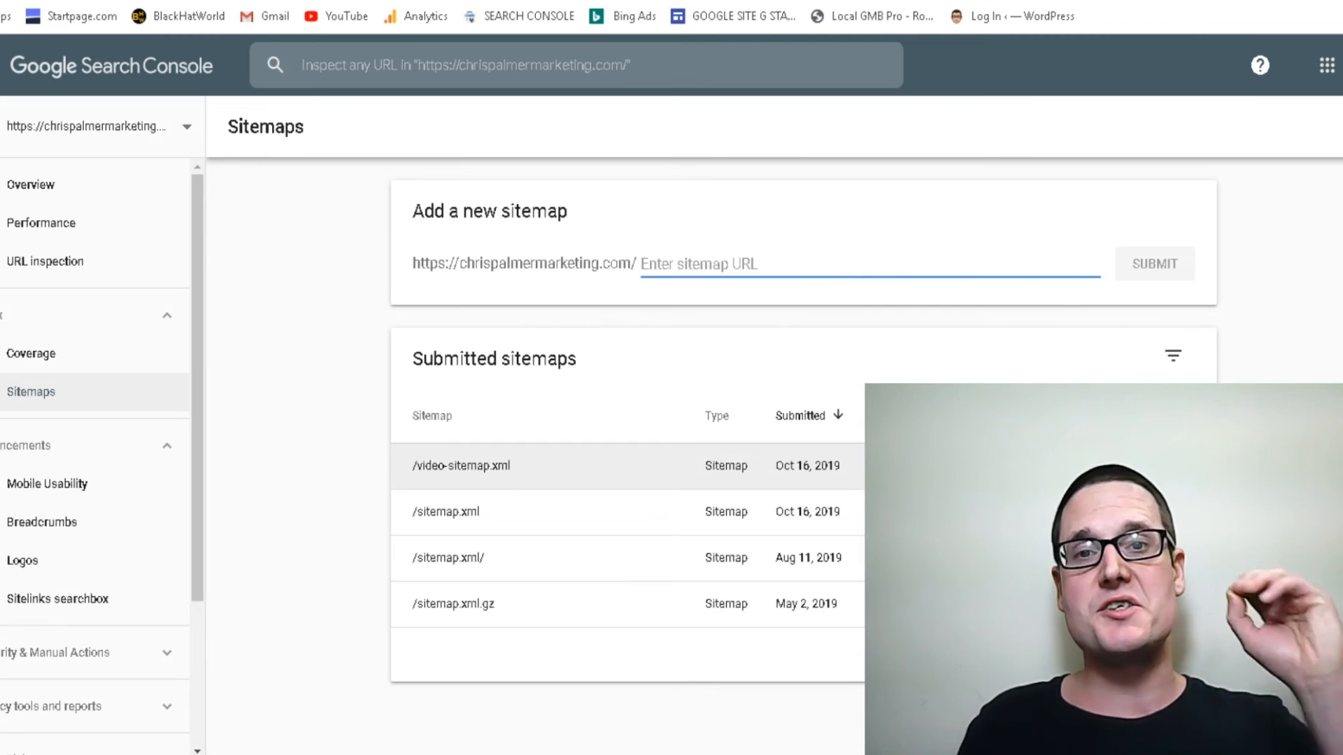